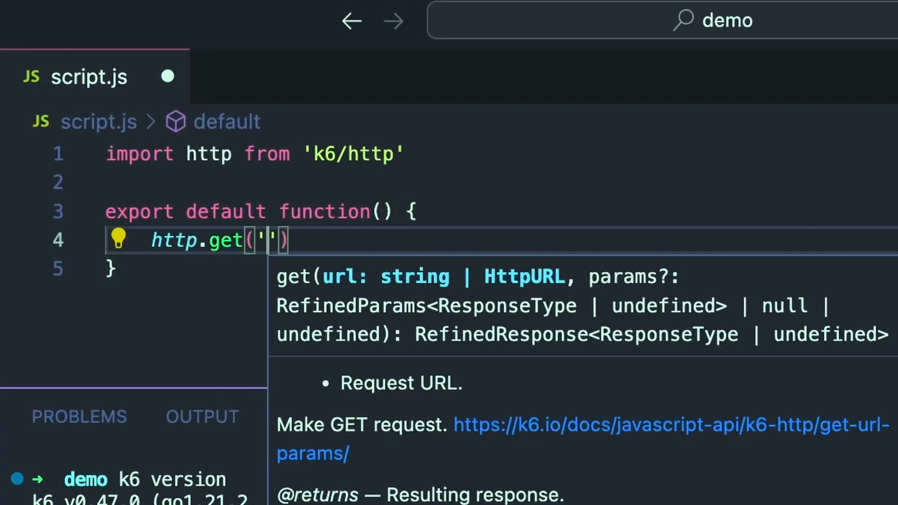
# - Empty script.js of its old code, save it, and clear the terminal
pyautogui.write('https://k6.io')
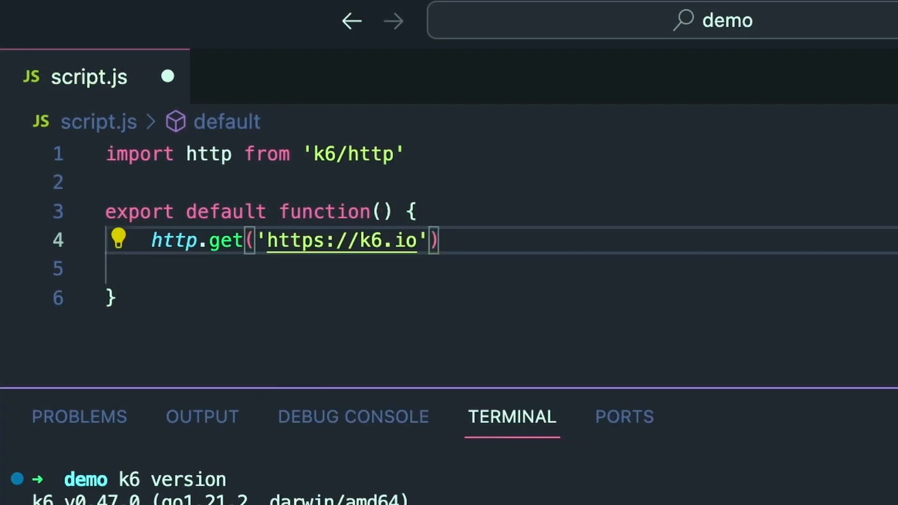
pyautogui.write('impor')
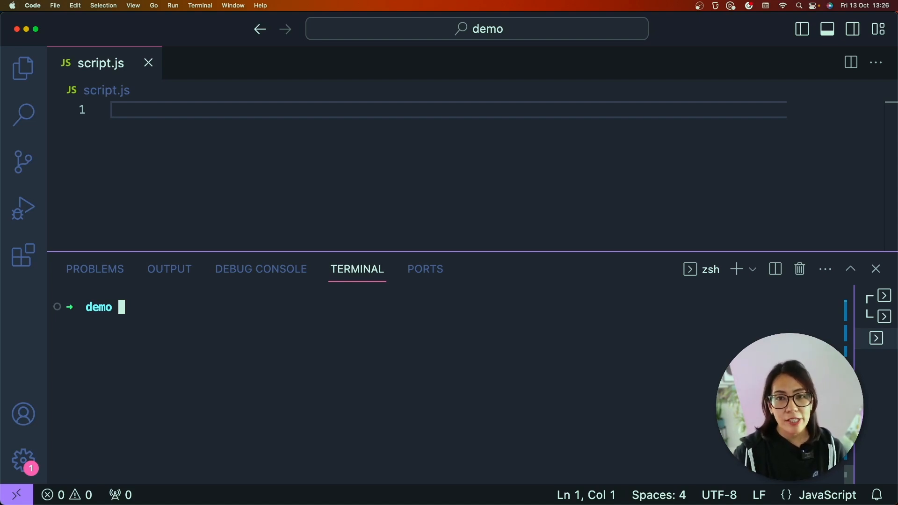
pyautogui.moveTo(171, 378)
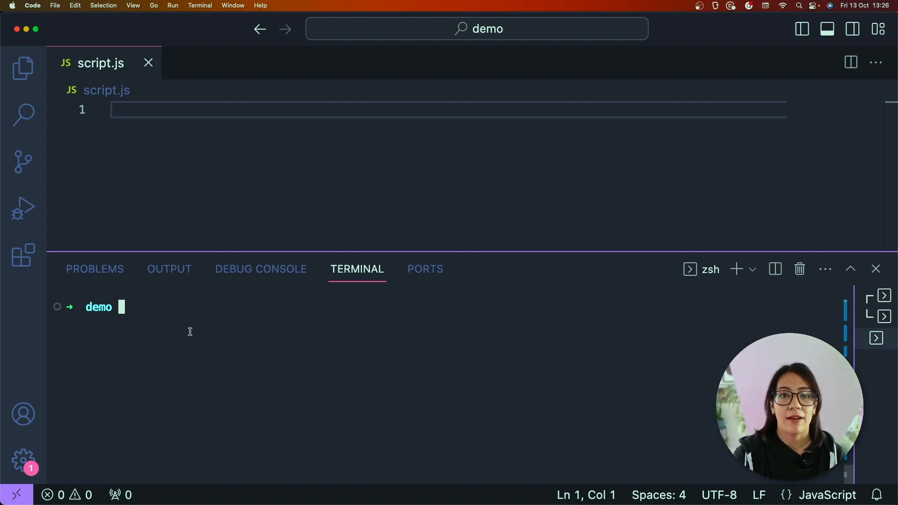
# - Run 'k6 version' to confirm k6 v0.47.0, then return to the empty script
pyautogui.write('k6 v')
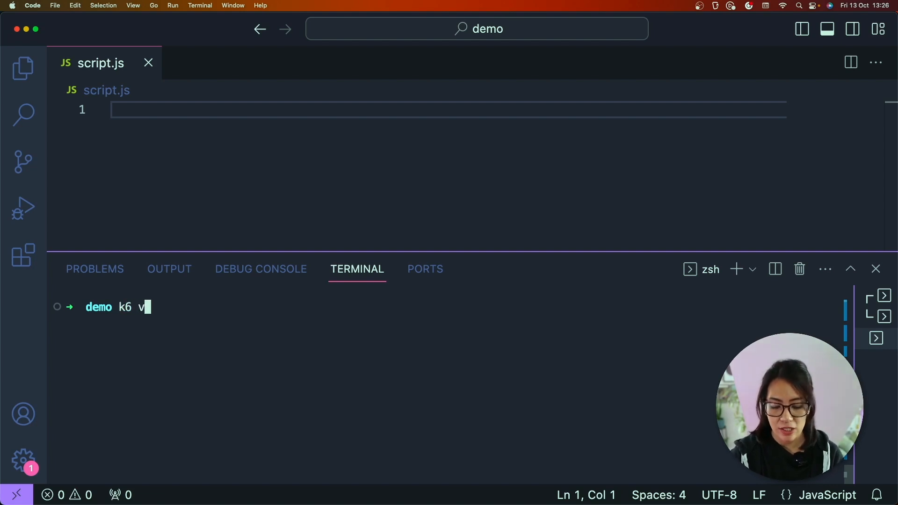
pyautogui.press('Return')
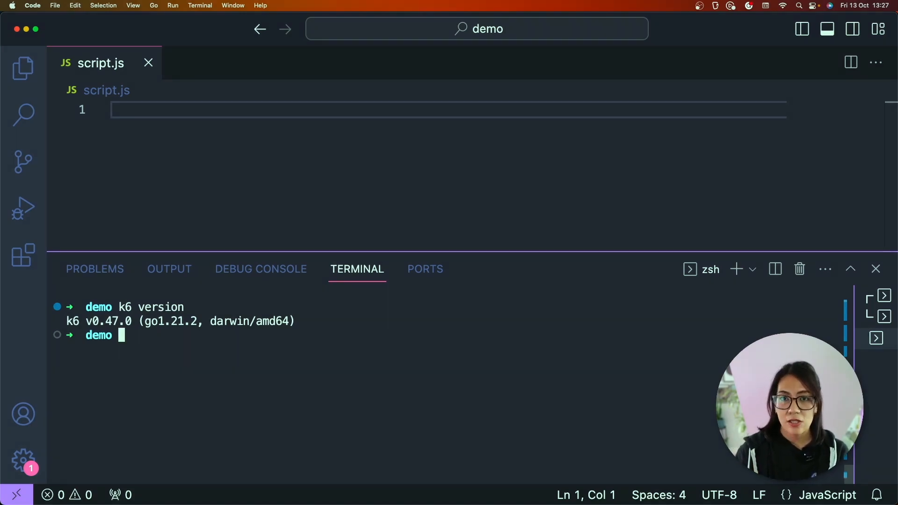
pyautogui.click(145, 110)
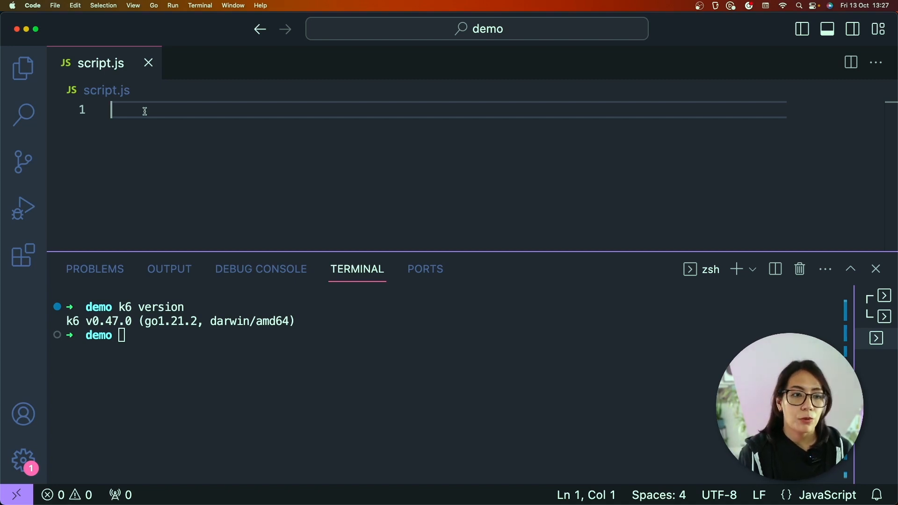
pyautogui.write('import http')
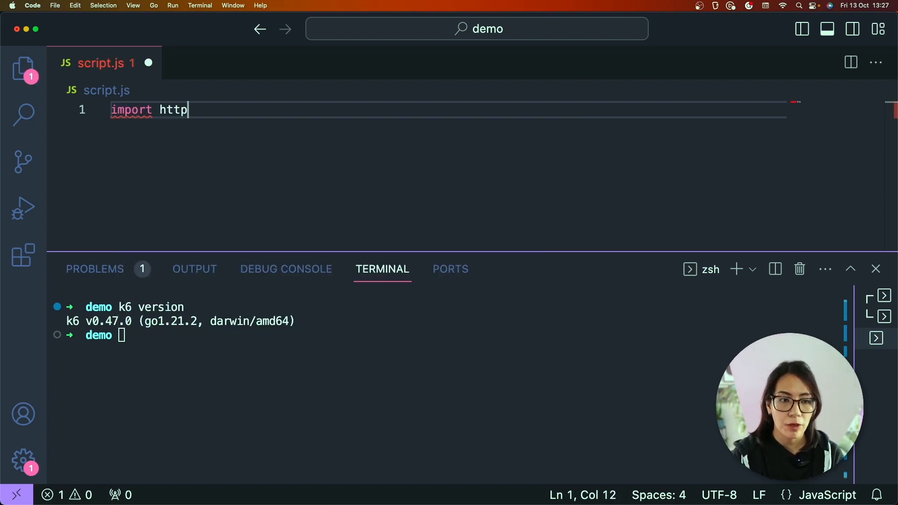
pyautogui.write("from 'k6/")
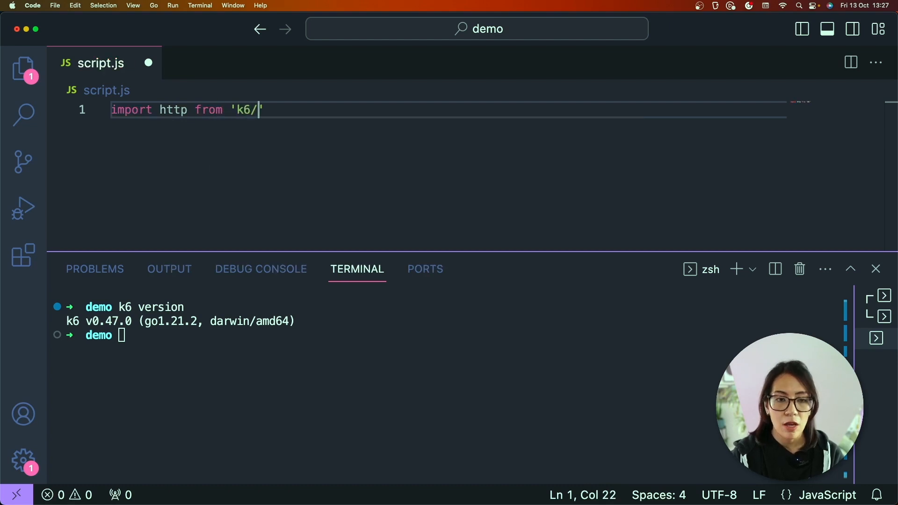
pyautogui.write("http'")
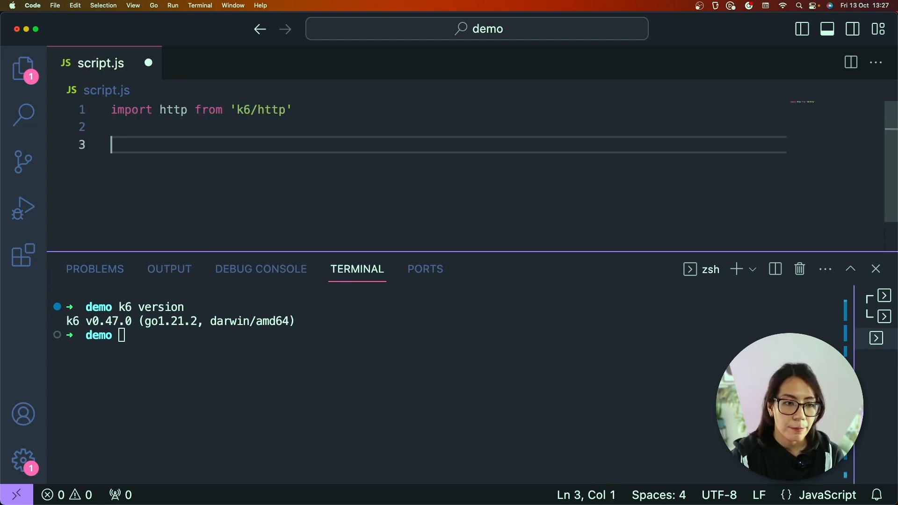
pyautogui.write('export')
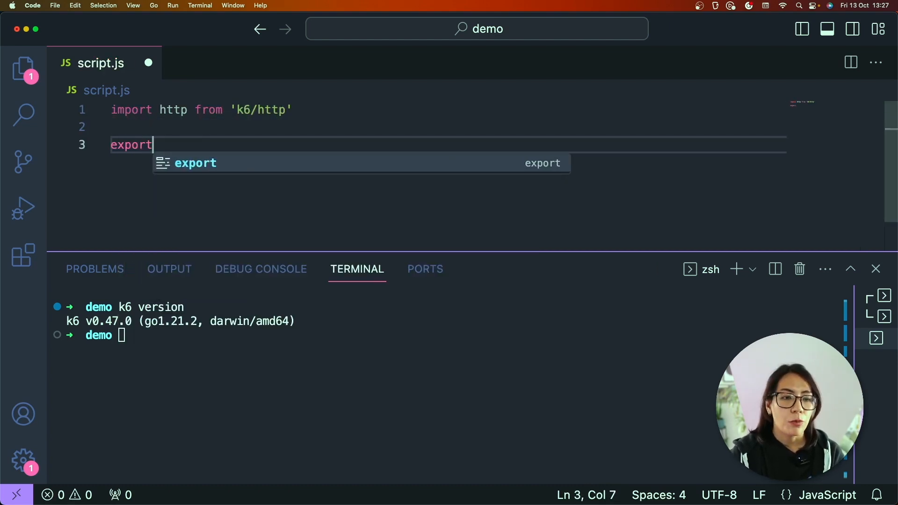
pyautogui.write('df')
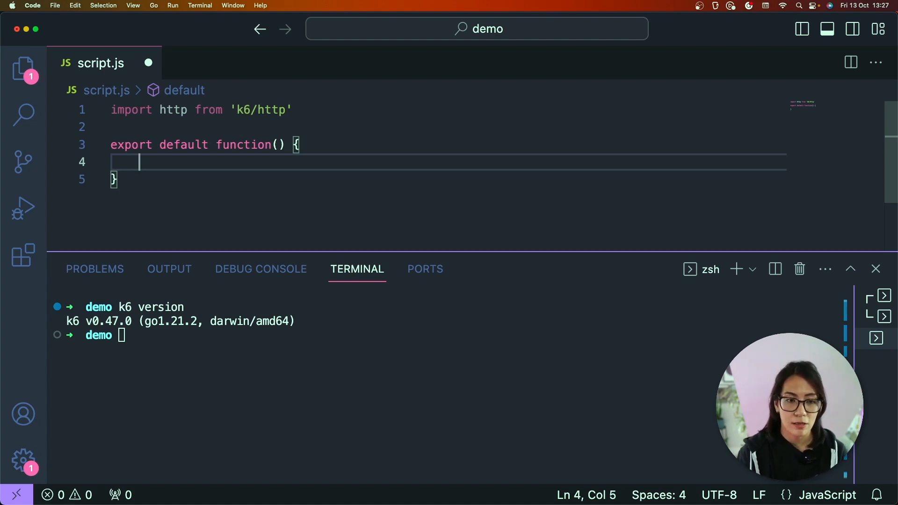
pyautogui.write('h')
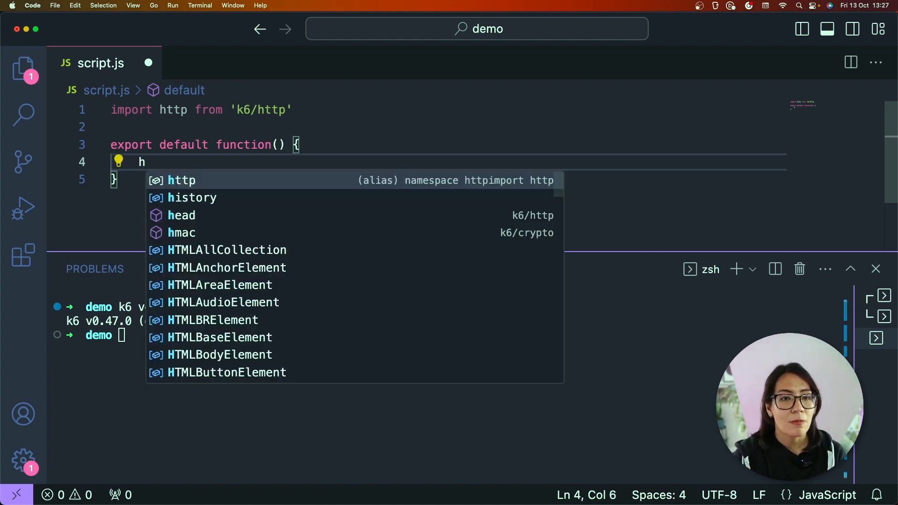
pyautogui.write('ttp')
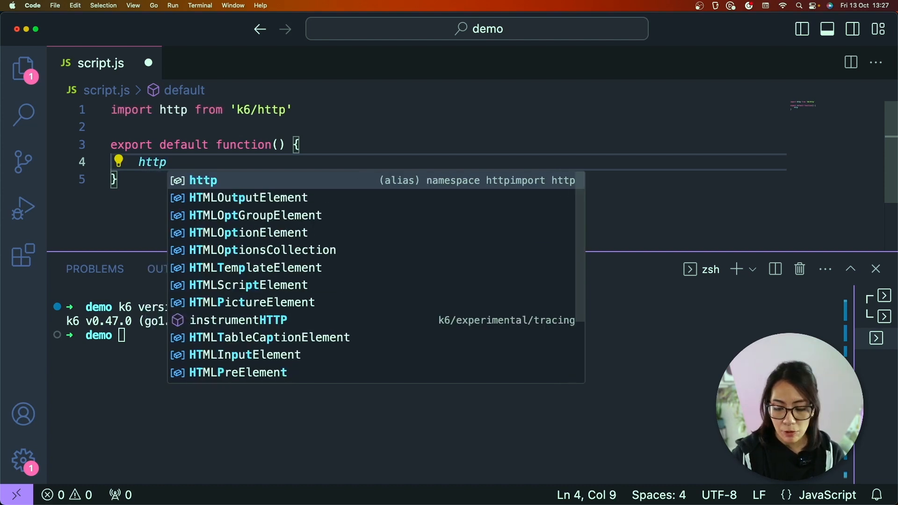
pyautogui.write('.get')
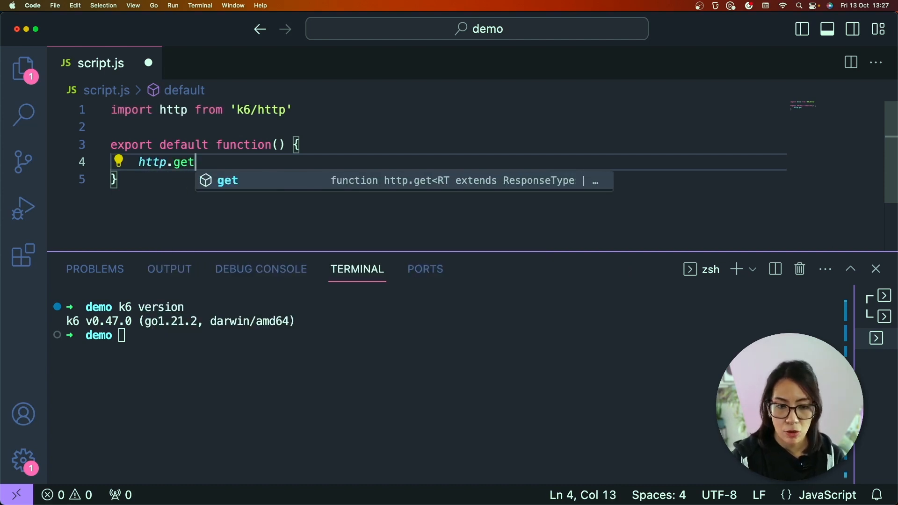
pyautogui.write('(')
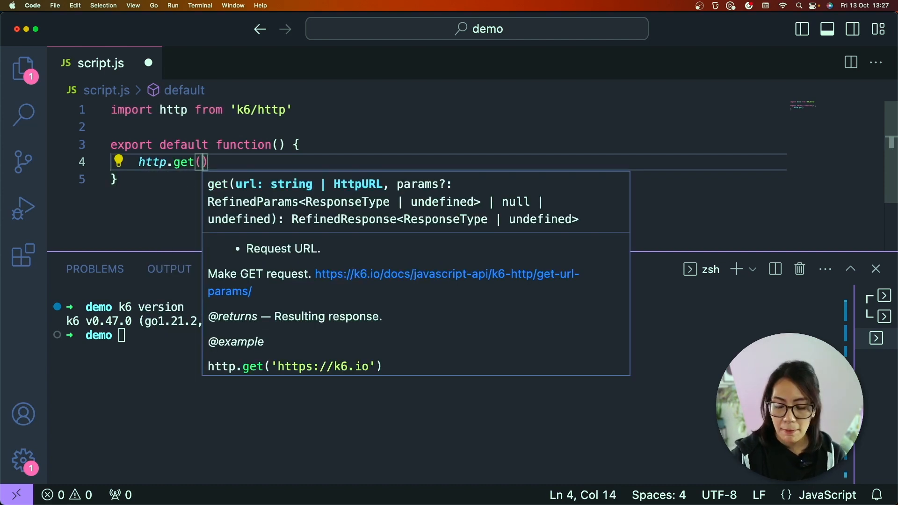
pyautogui.write("'")
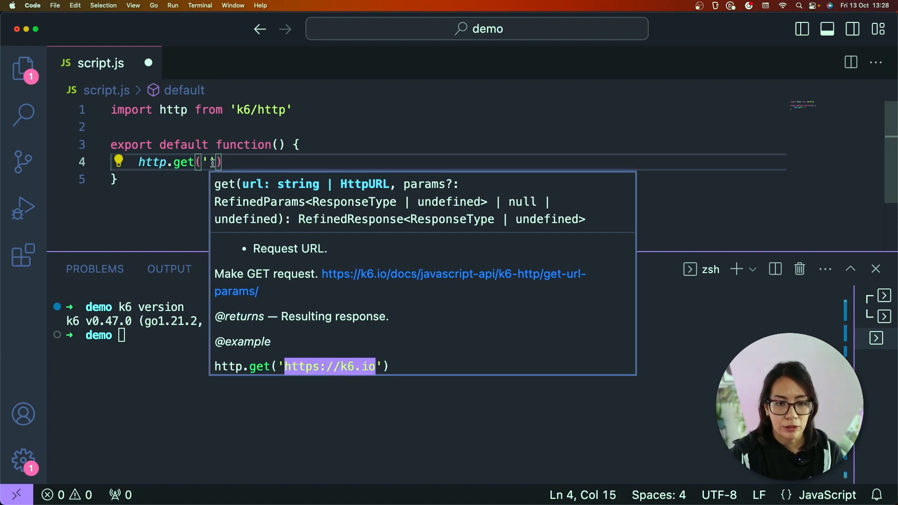
pyautogui.write('https://k6.io')
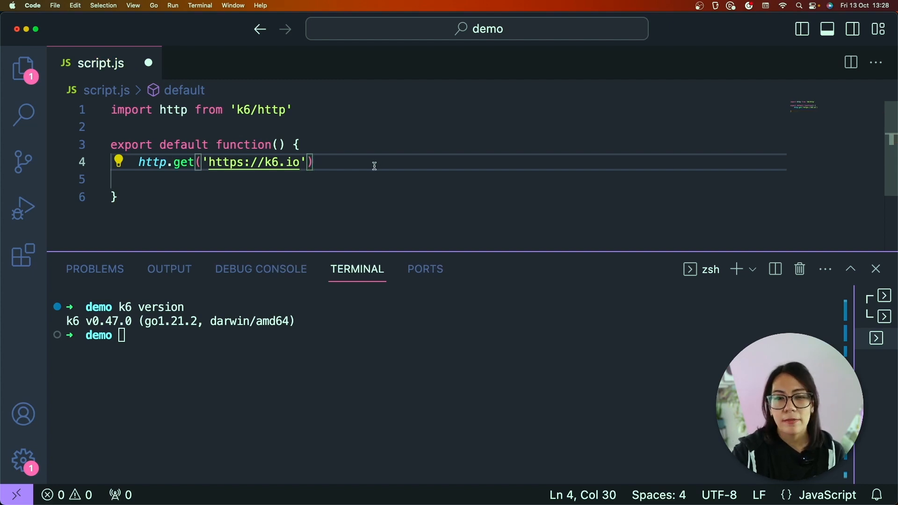
# - Import { sleep } from 'k6' and add sleep(1) after the request
pyautogui.click(302, 110)
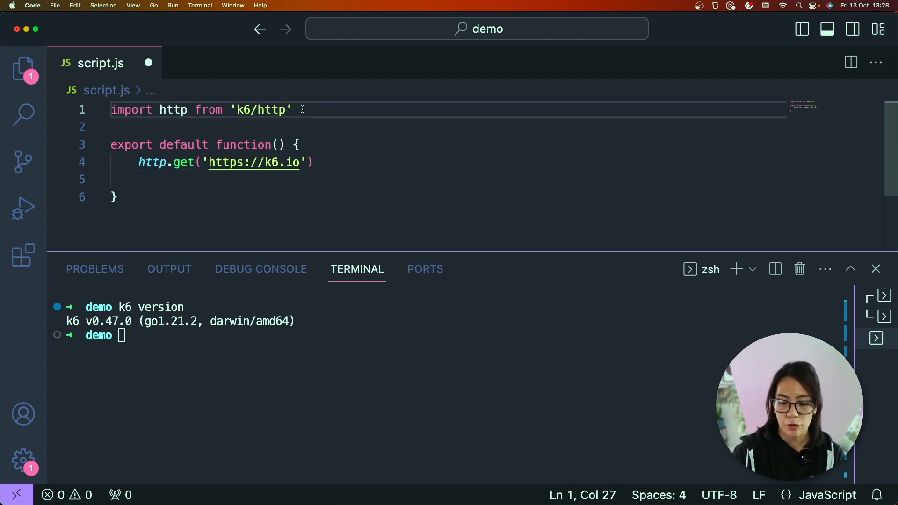
pyautogui.write('import P')
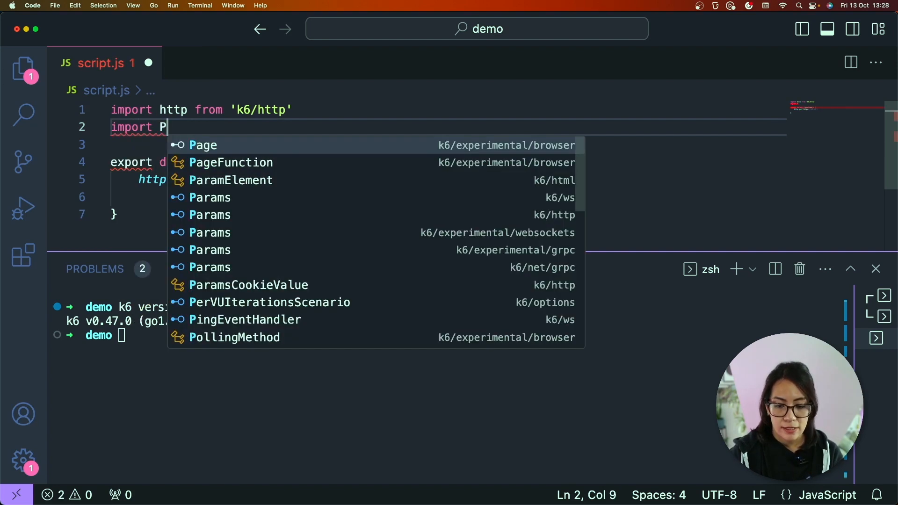
pyautogui.write("{ sleep } from 'k6'")
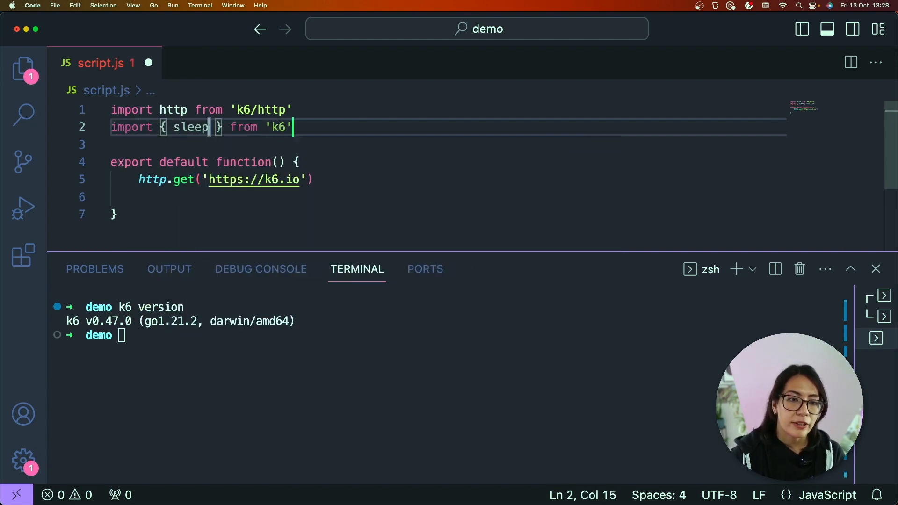
pyautogui.write('s')
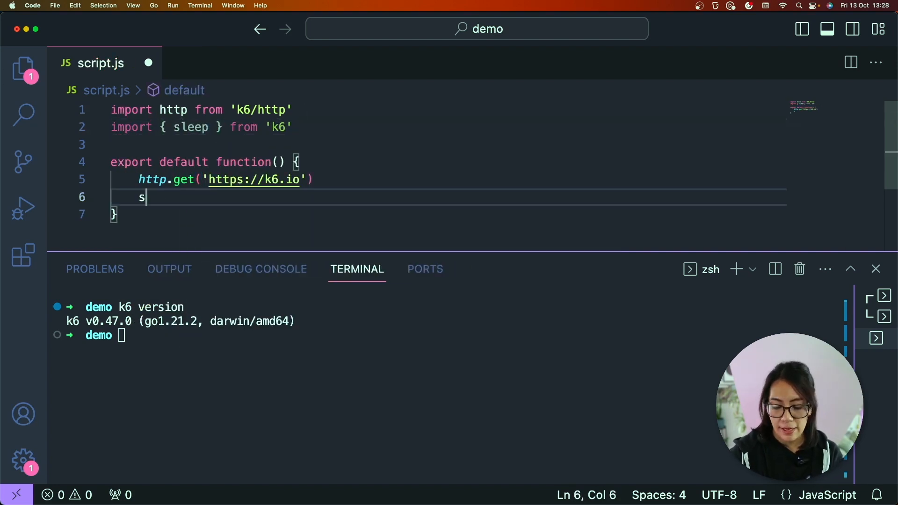
pyautogui.write('leep(1')
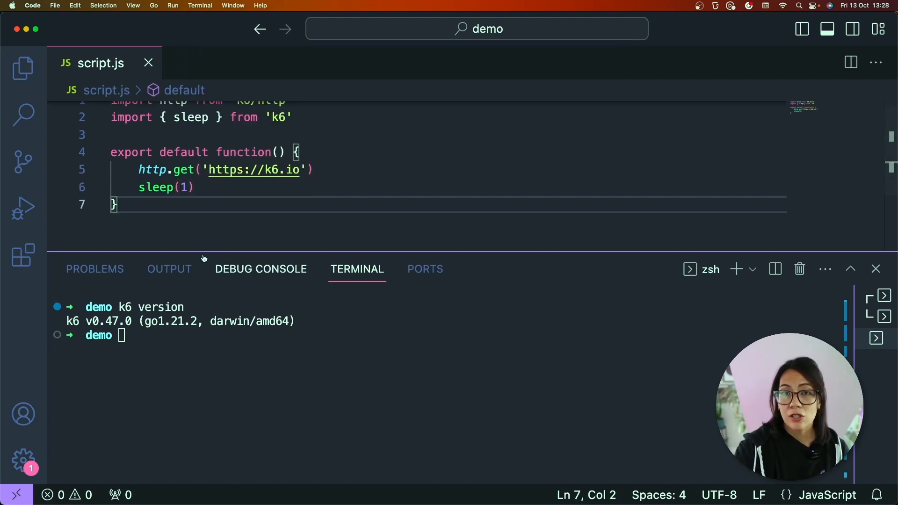
# - Run 'k6 run script.js' and scroll through the single-iteration results summary
pyautogui.click(198, 187)
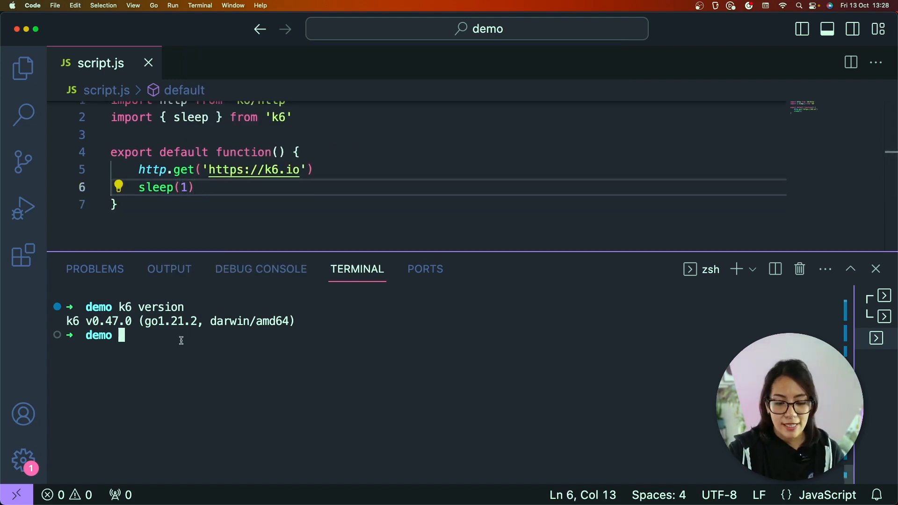
pyautogui.write('k6')
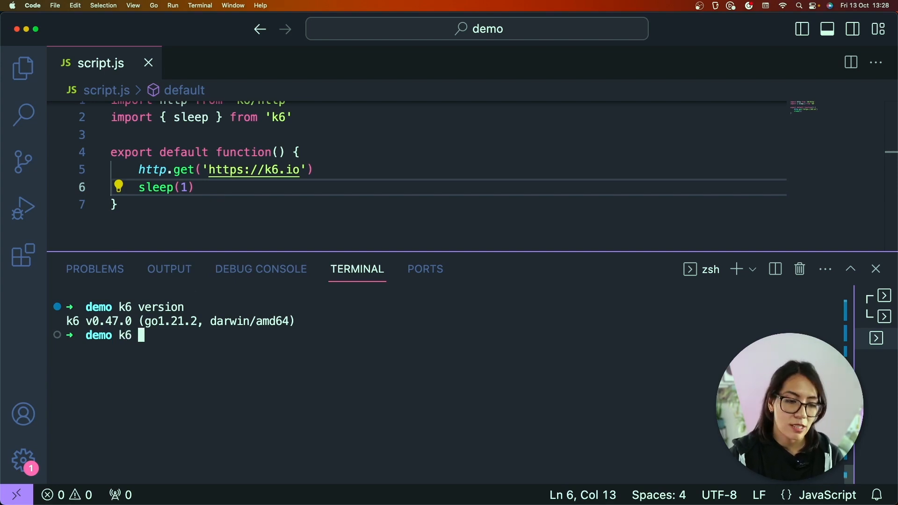
pyautogui.write('run')
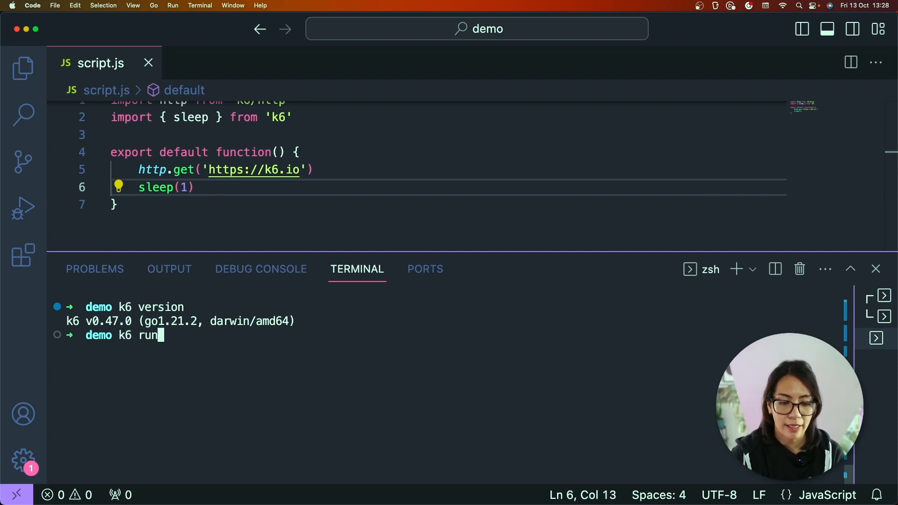
pyautogui.write('script.js')
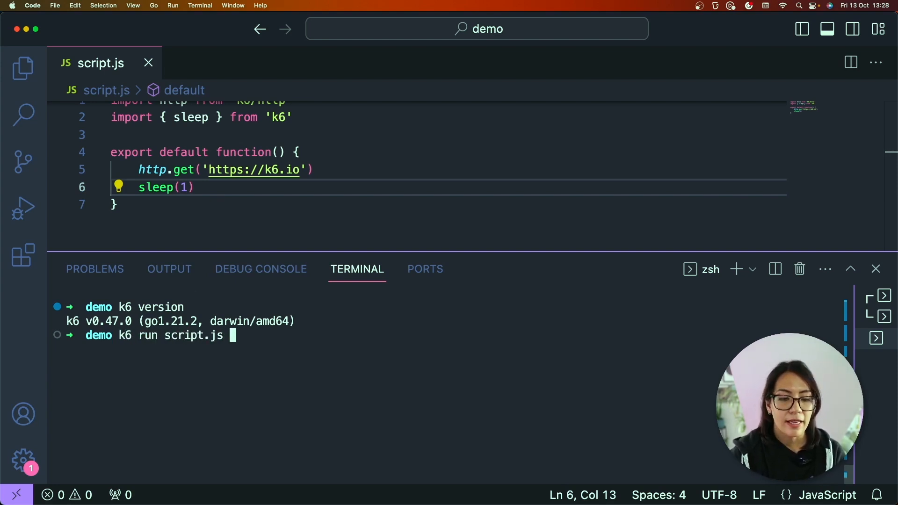
pyautogui.press('Return')
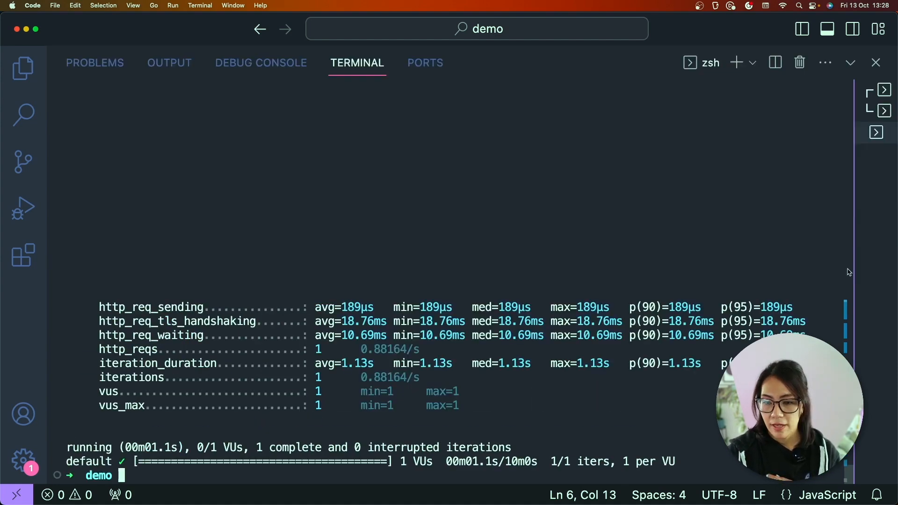
pyautogui.scroll(3)
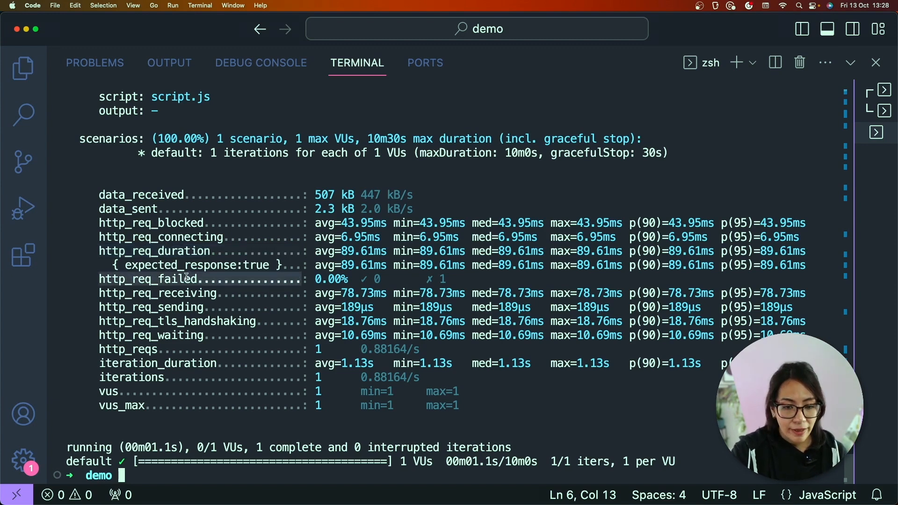
pyautogui.moveTo(412, 284)
pyautogui.write('k6')
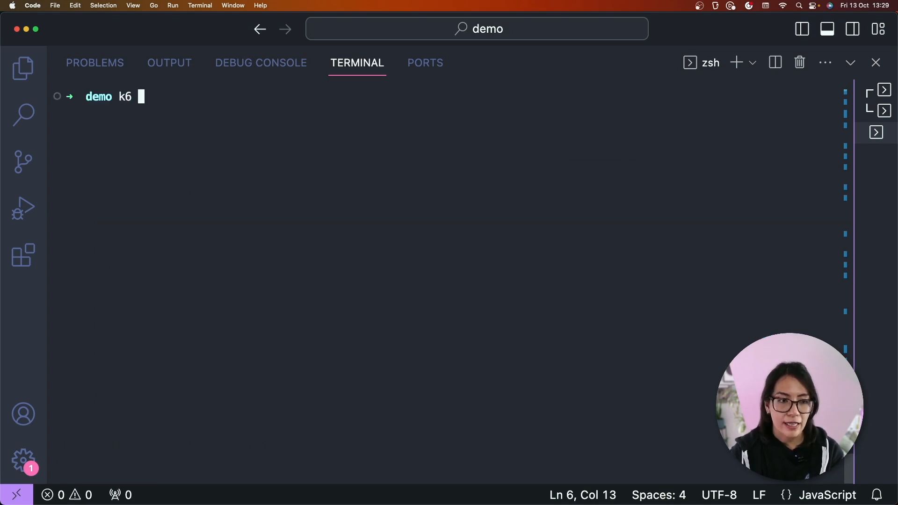
# - Run 'k6 run --vus 10 --iterations 40 script.js' in the terminal
pyautogui.write('run')
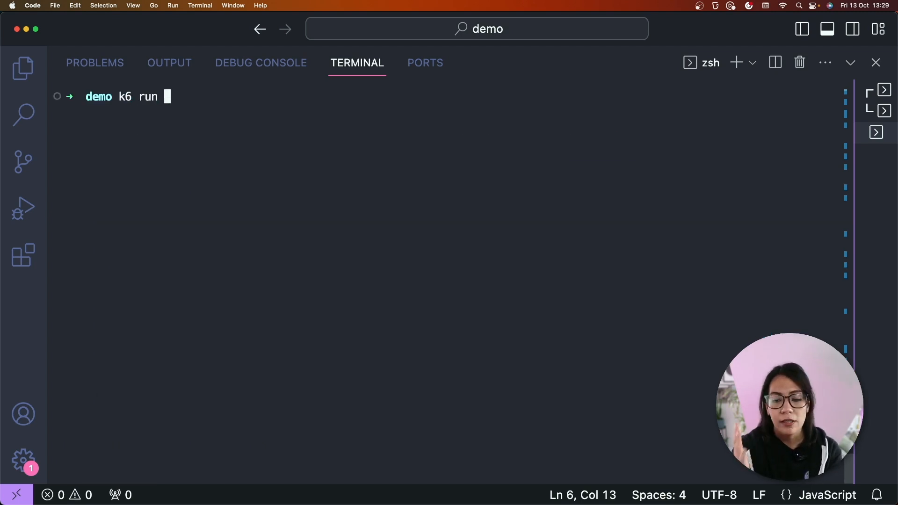
pyautogui.write('--vus')
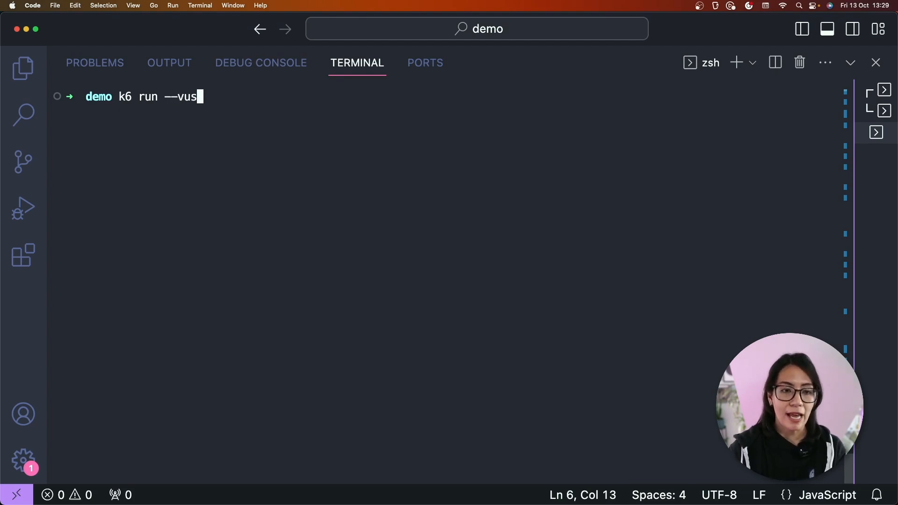
pyautogui.write('10')
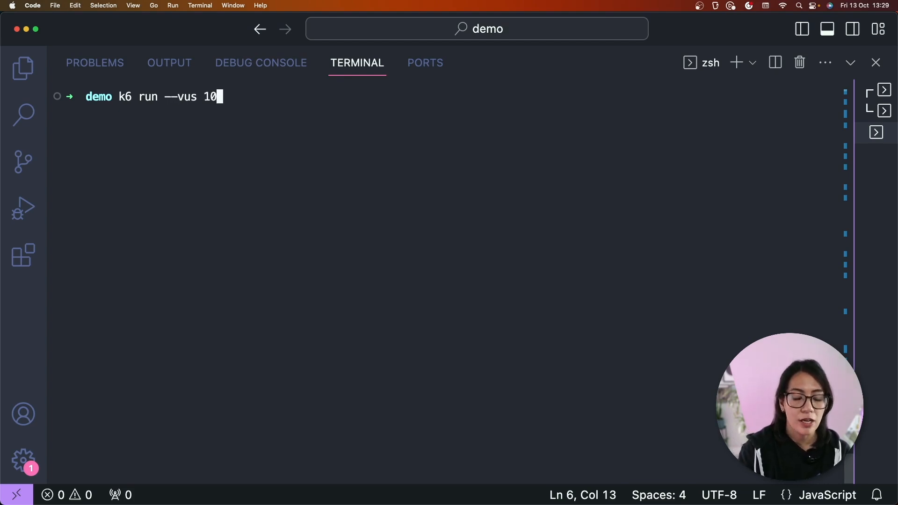
pyautogui.write('--i')
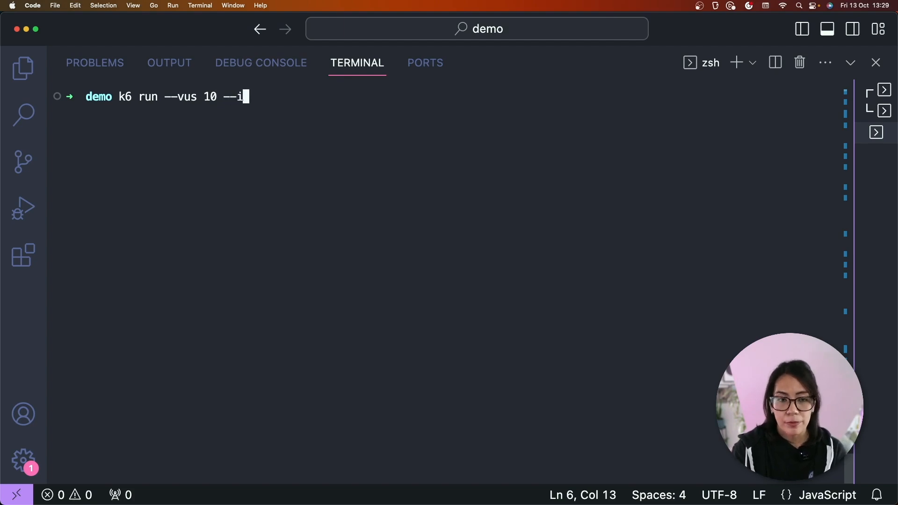
pyautogui.write('terations 4')
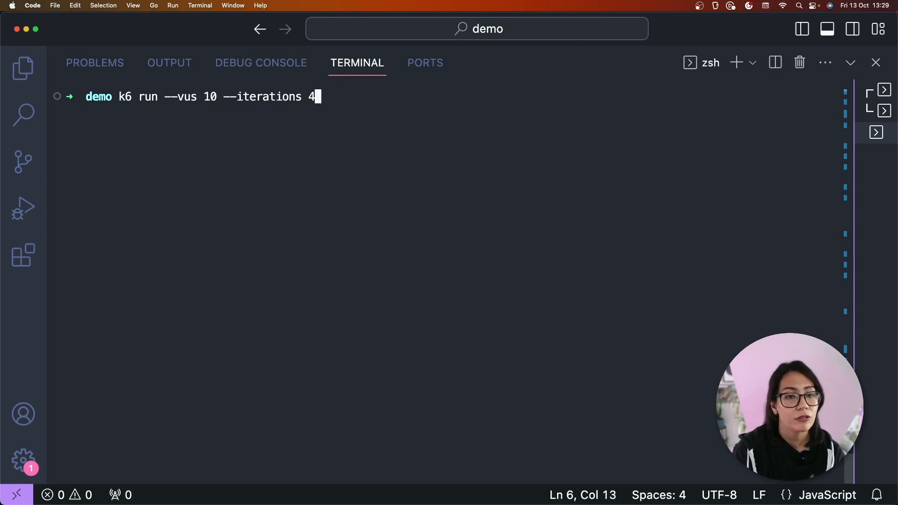
pyautogui.write('0')
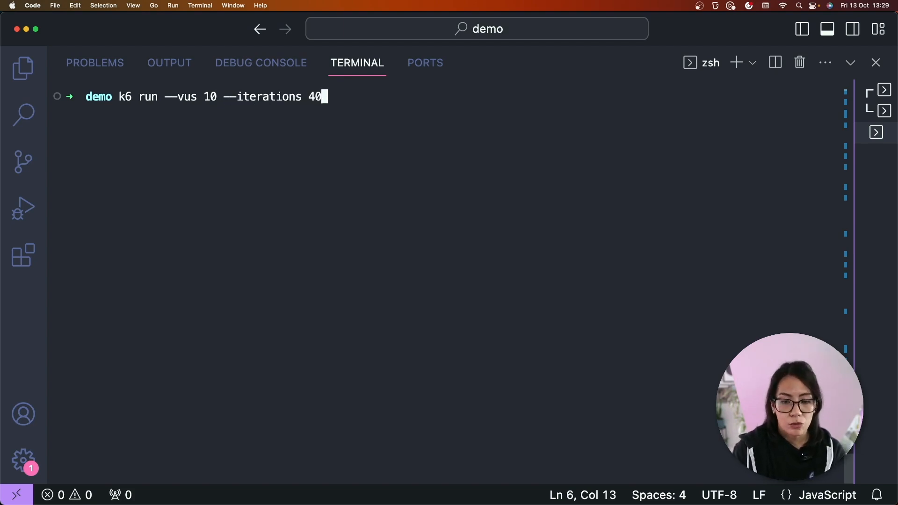
pyautogui.write('script.js')
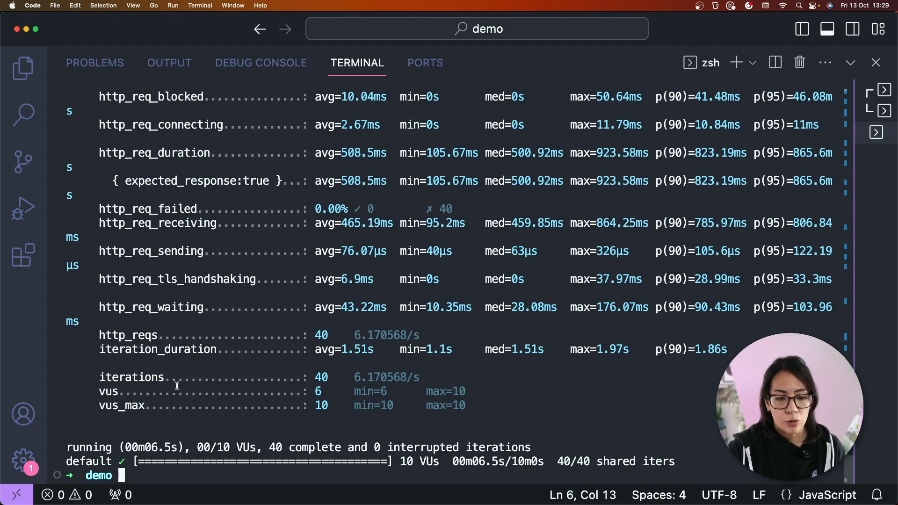
pyautogui.scroll(3)
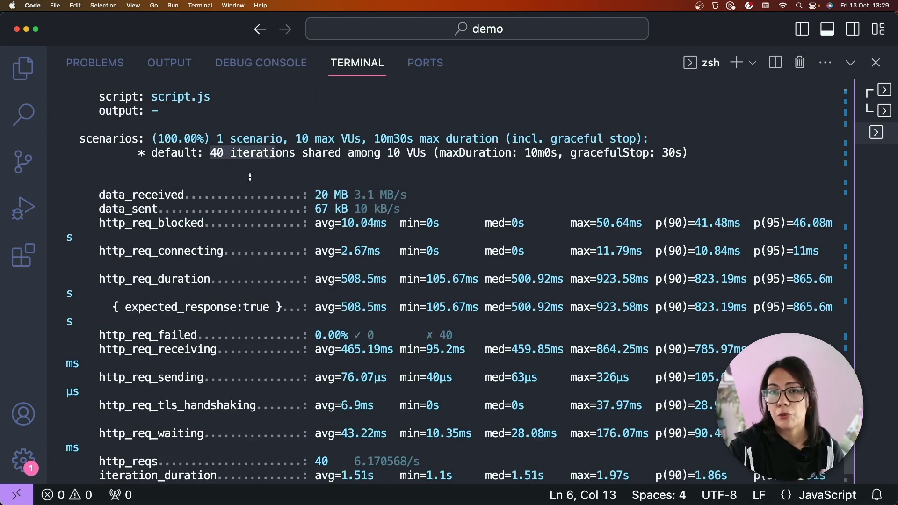
pyautogui.scroll(-3)
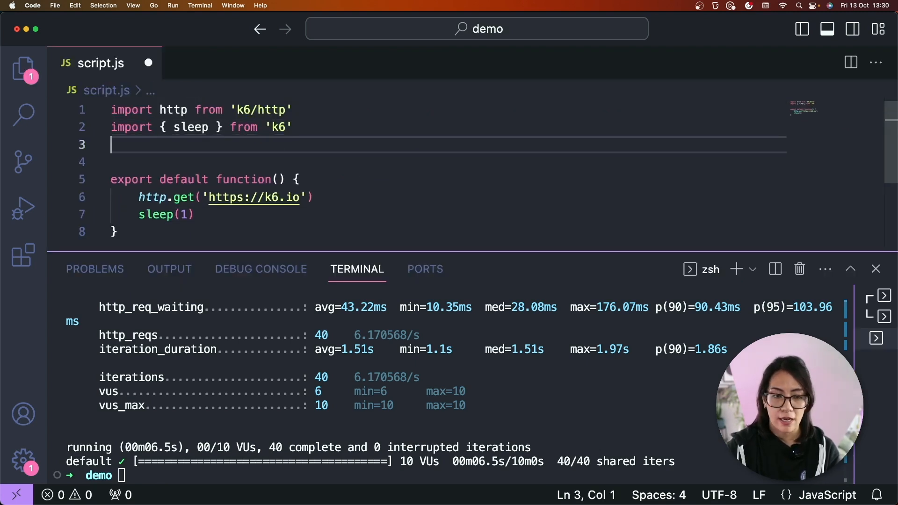
# - Add 'export const options = { vus: 10, iterations: 40 }' to script.js
pyautogui.write('export')
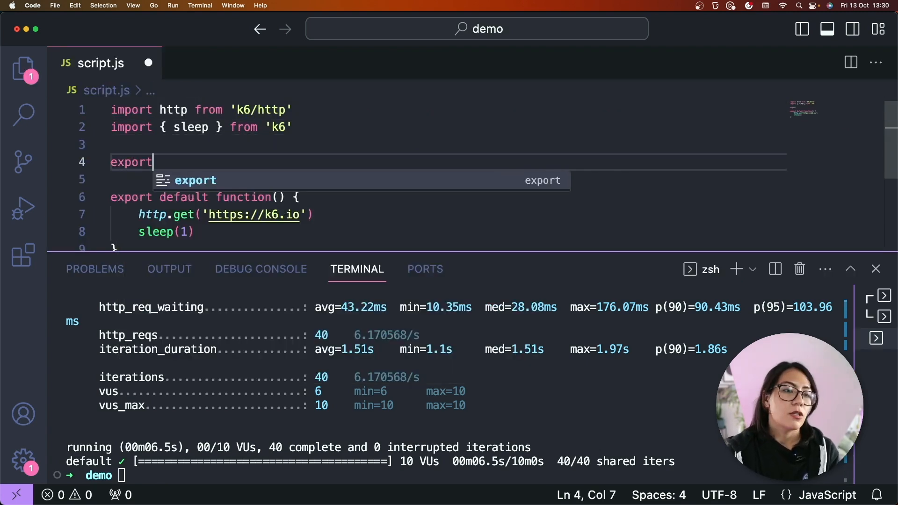
pyautogui.write('const op')
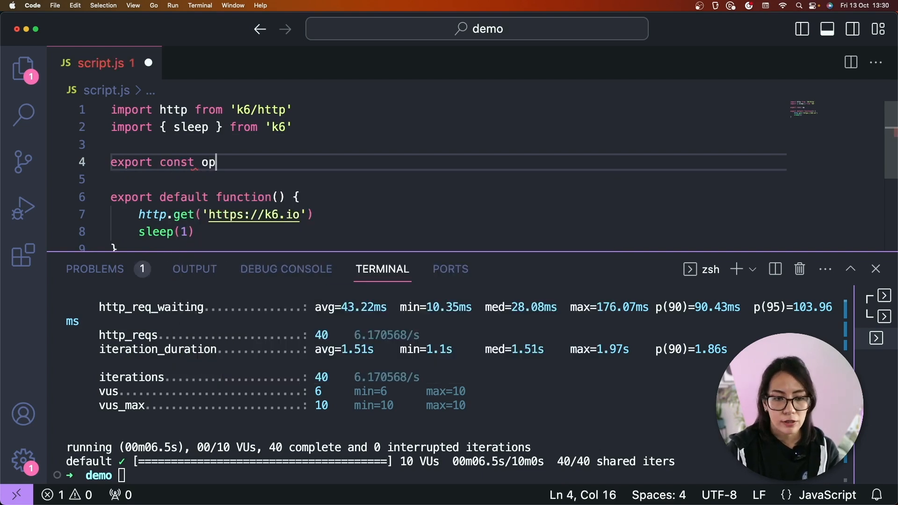
pyautogui.write('tions = {}')
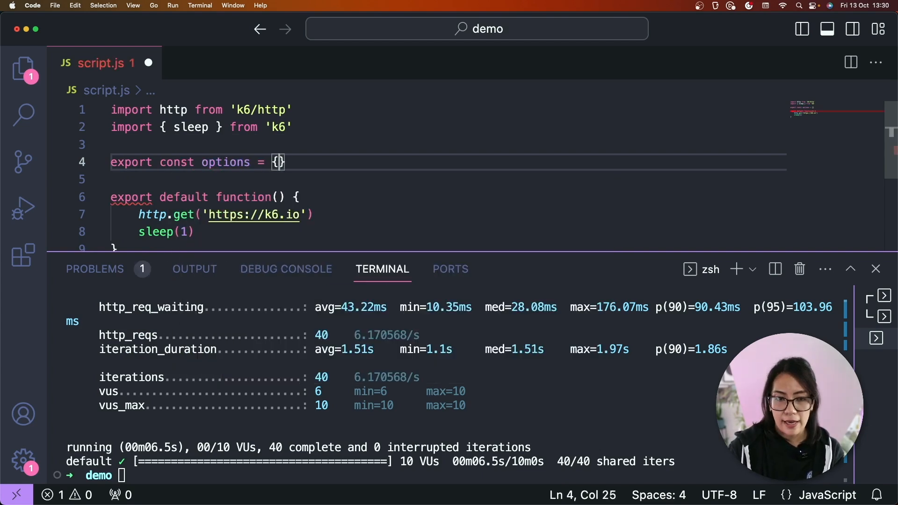
pyautogui.write('vus: 1')
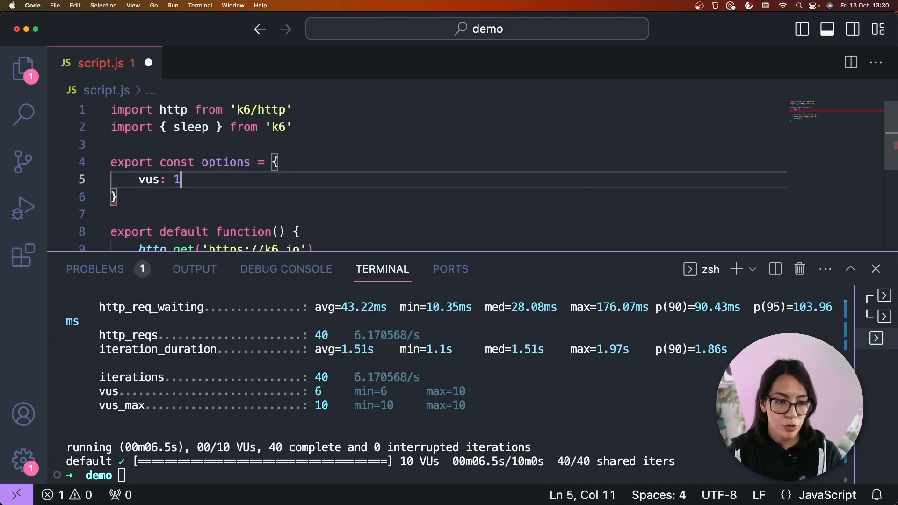
pyautogui.write('0,')
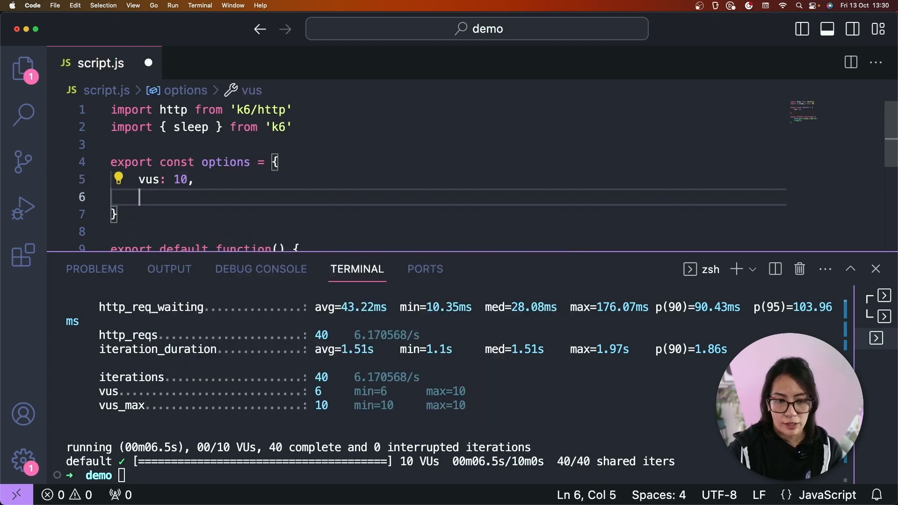
pyautogui.write('iterations: 40')
pyautogui.click(454, 476)
pyautogui.write('k')
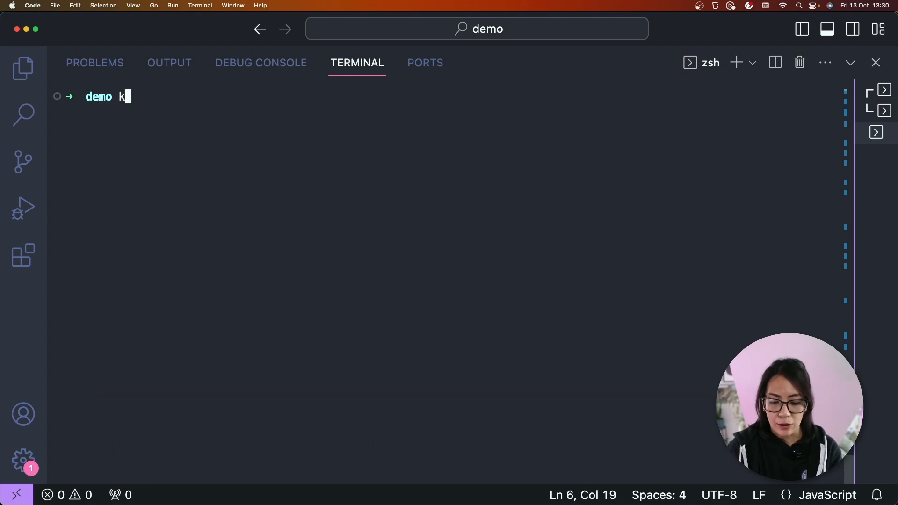
# - Rerun 'k6 run script.js' so the script's 10-VU, 40-iteration options apply
pyautogui.write('6 runn')
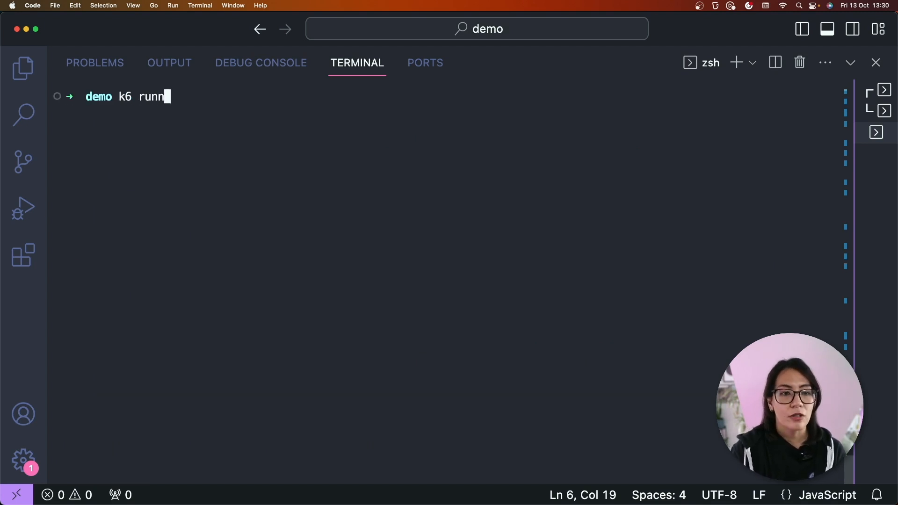
pyautogui.press('Return')
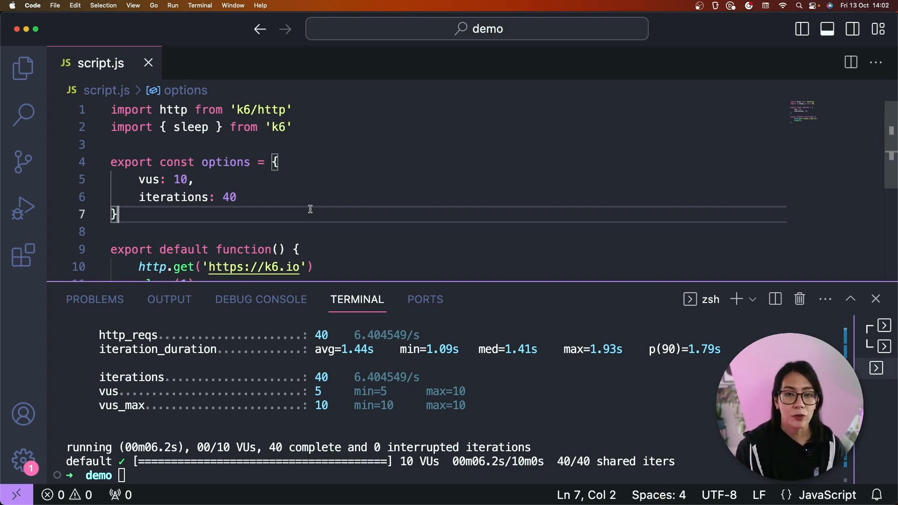
pyautogui.moveTo(205, 209)
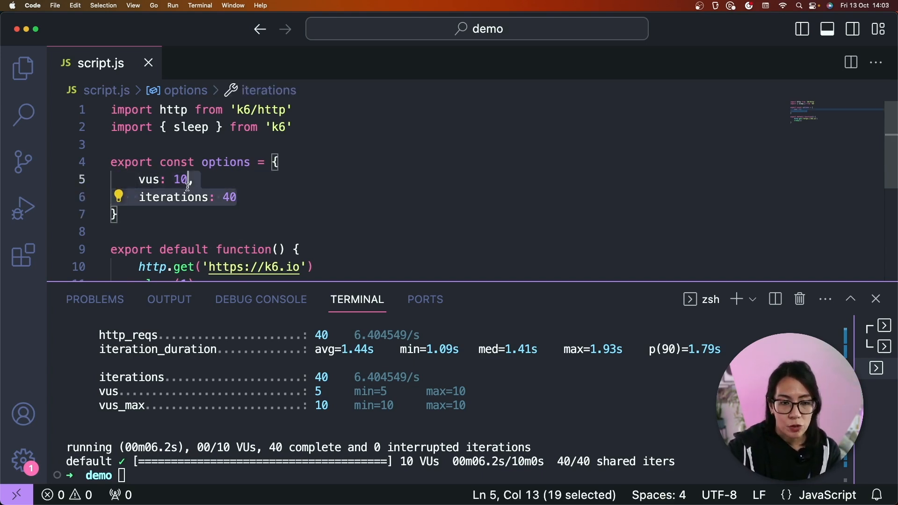
# - Add a stages array whose first entry is { duration: '5m', target: 50 }
pyautogui.write('stages: [')
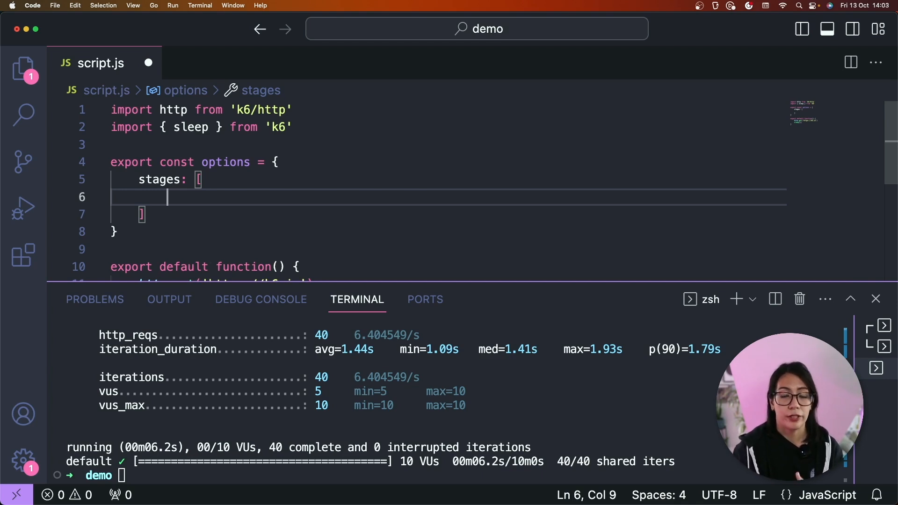
pyautogui.write('{ }')
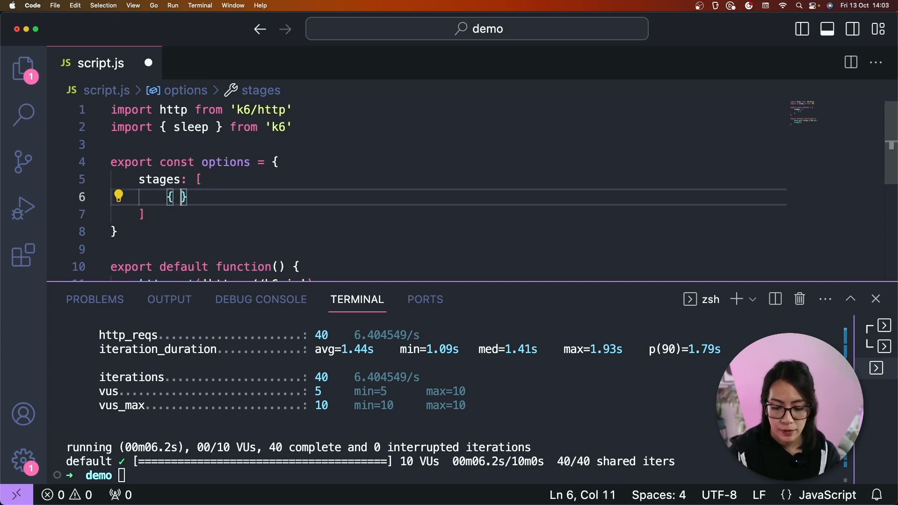
pyautogui.write('durat')
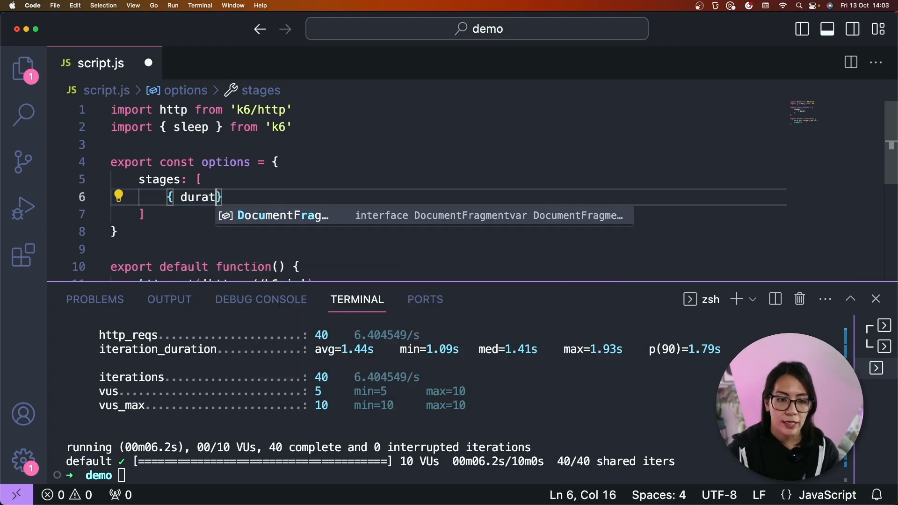
pyautogui.write('ion:')
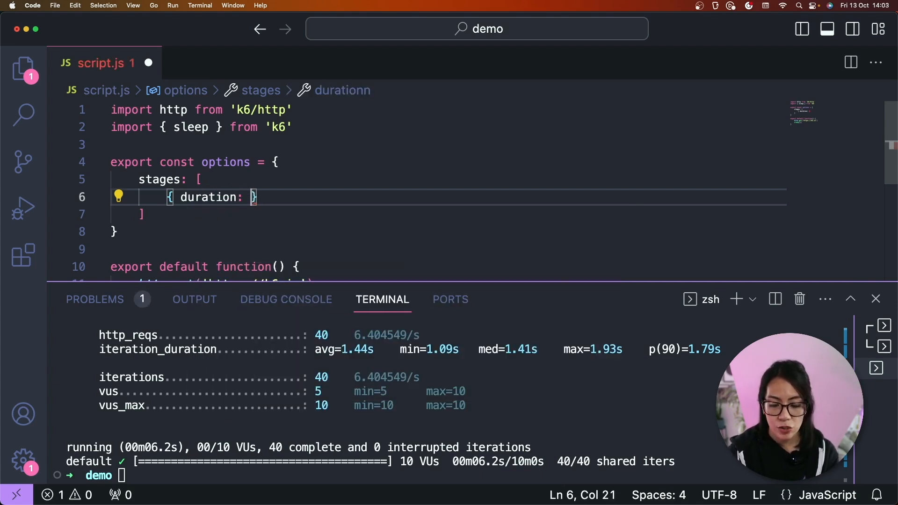
pyautogui.write("'")
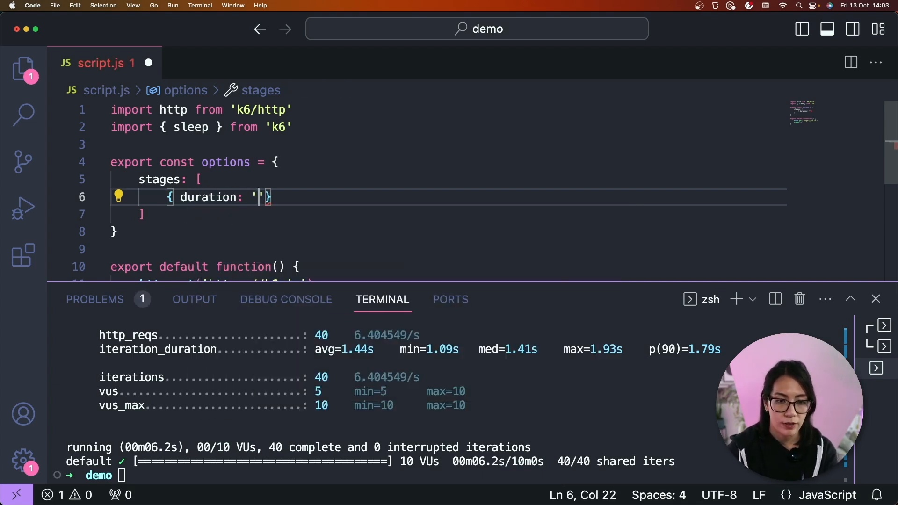
pyautogui.write("5m',")
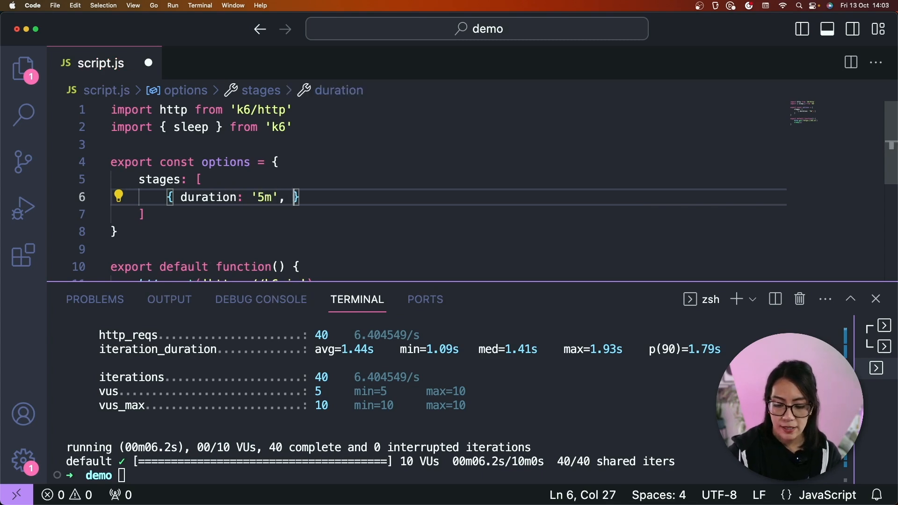
pyautogui.write('target: 50')
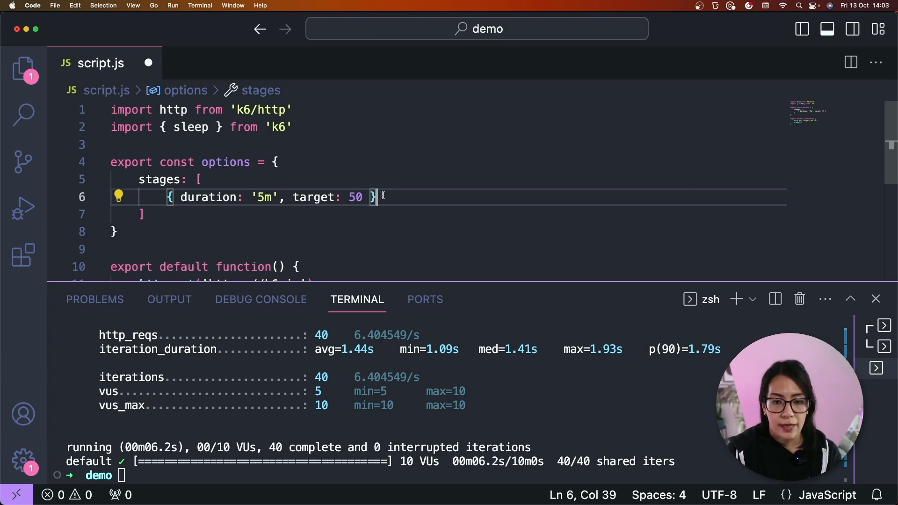
# - Duplicate the first stage and edit copies into 30m/100 and a closing 5m stage
pyautogui.moveTo(375, 196); pyautogui.dragTo(169, 196)
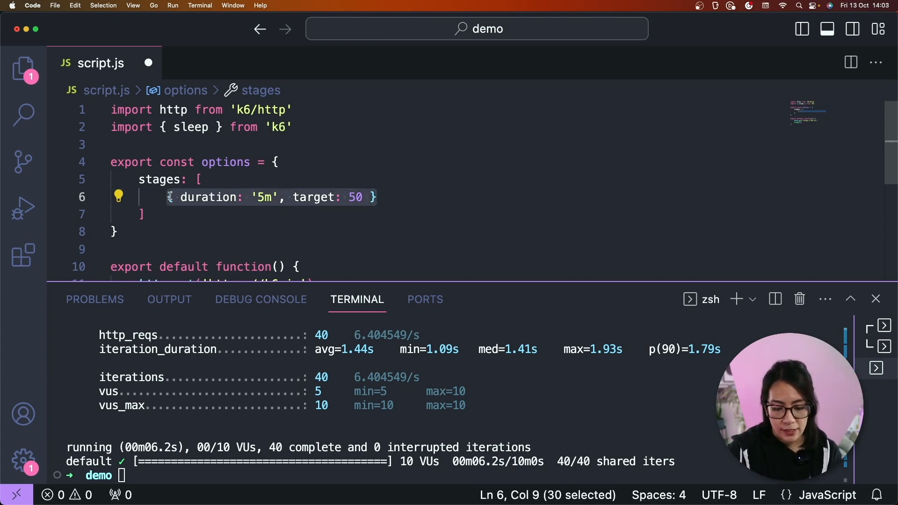
pyautogui.write(',')
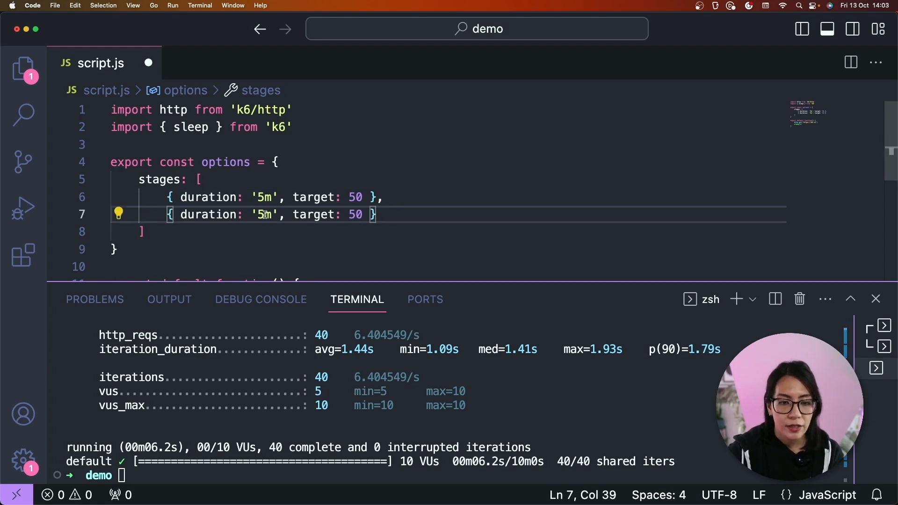
pyautogui.press('Backspace')
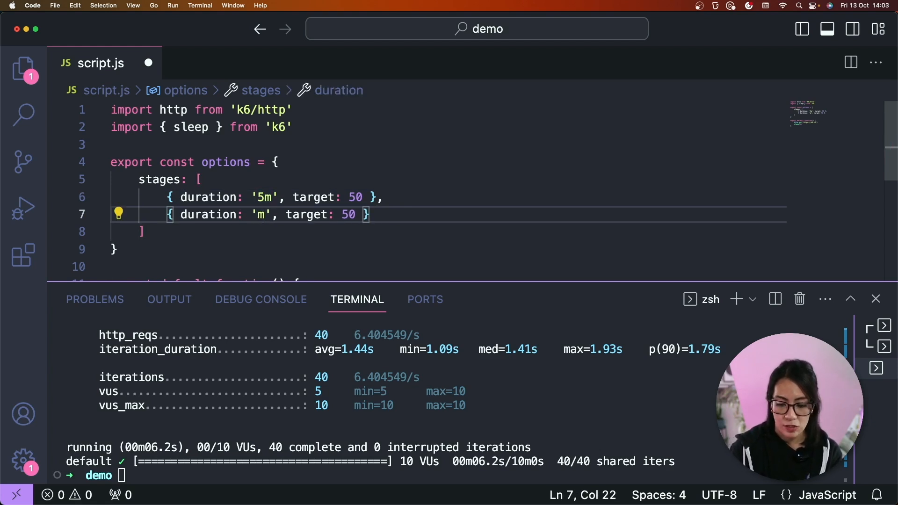
pyautogui.write('30')
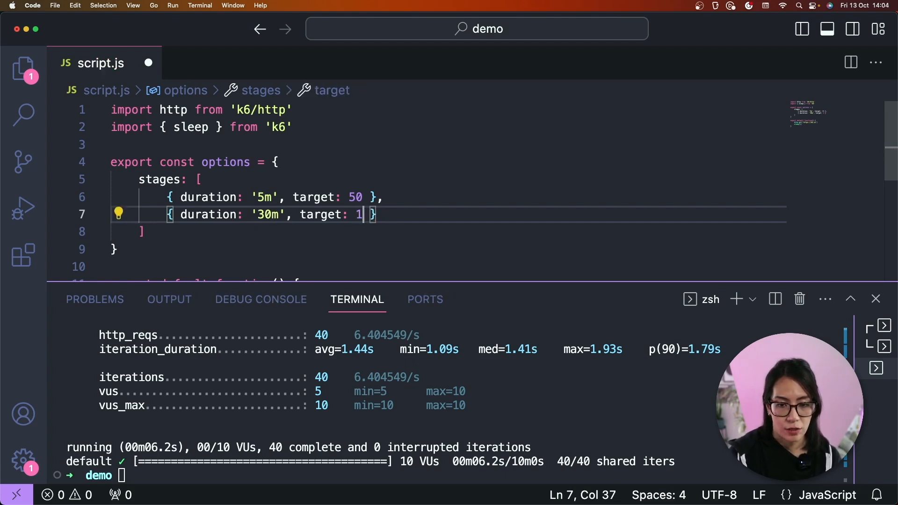
pyautogui.write('00')
pyautogui.write("{ duration: '5m', target: 50 }")
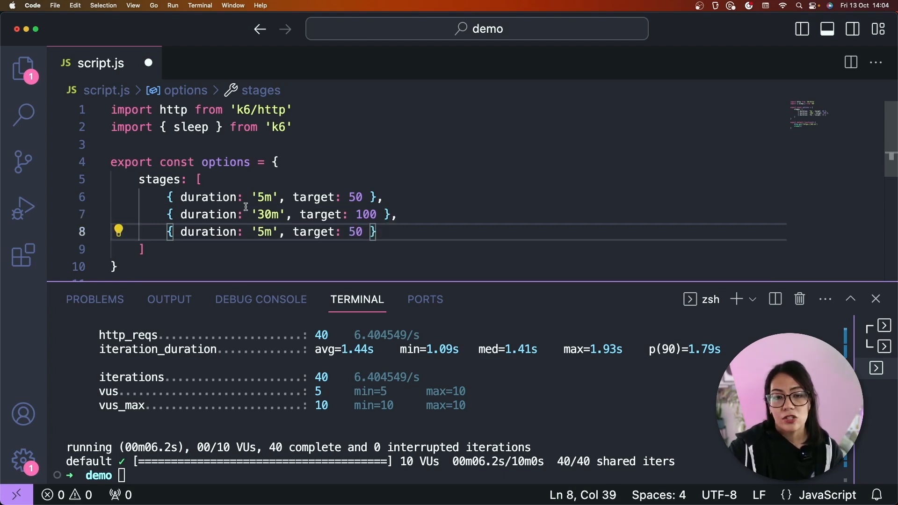
pyautogui.moveTo(353, 236)
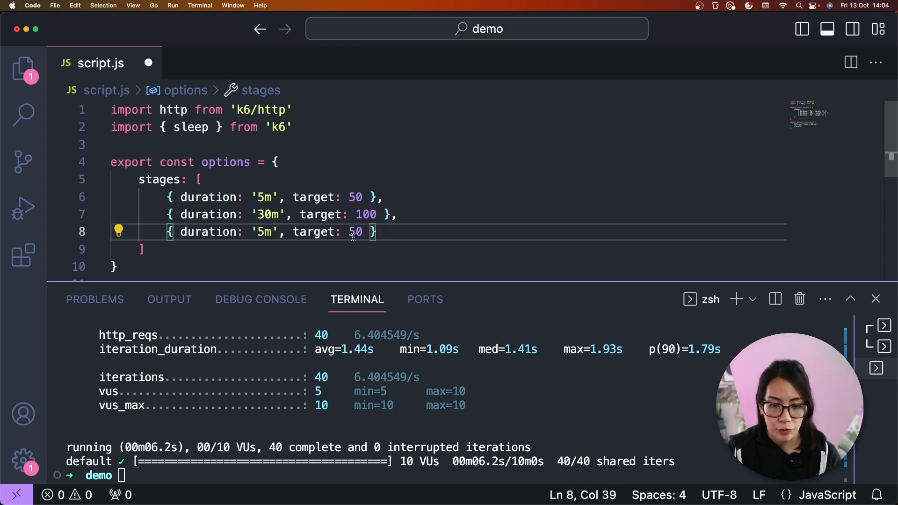
pyautogui.write('0')
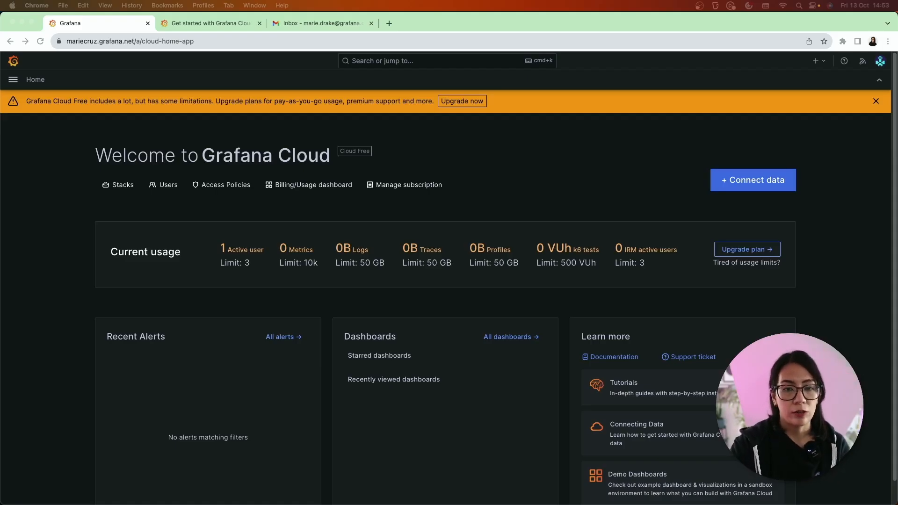
pyautogui.moveTo(350, 310)
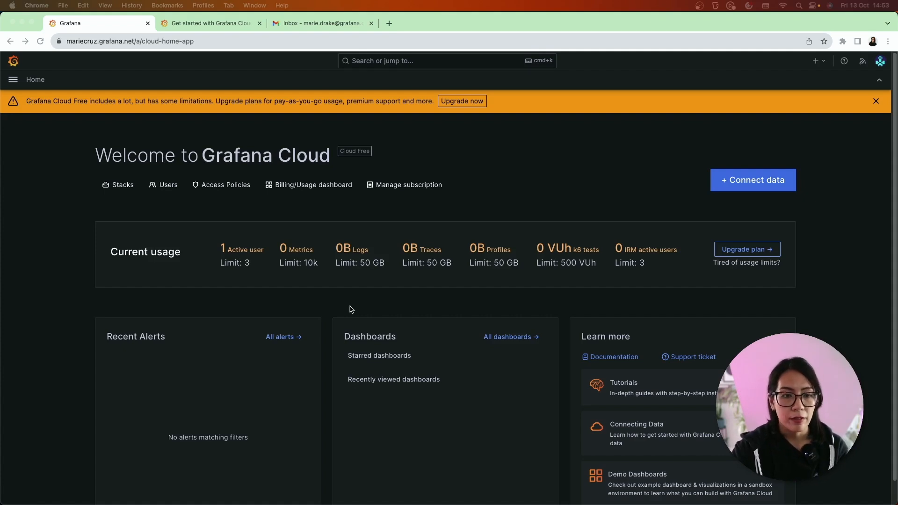
# - Go to Performance testing, open the Default project and create a new test
pyautogui.click(13, 79)
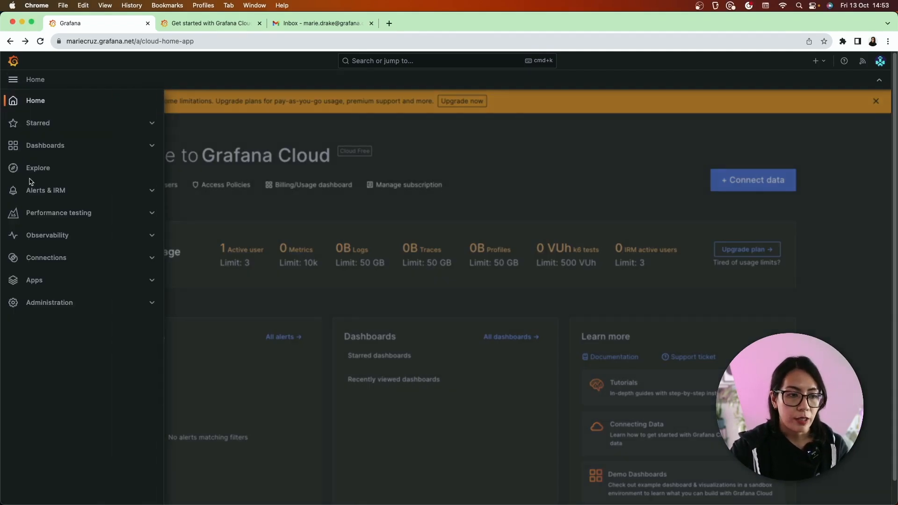
pyautogui.click(58, 212)
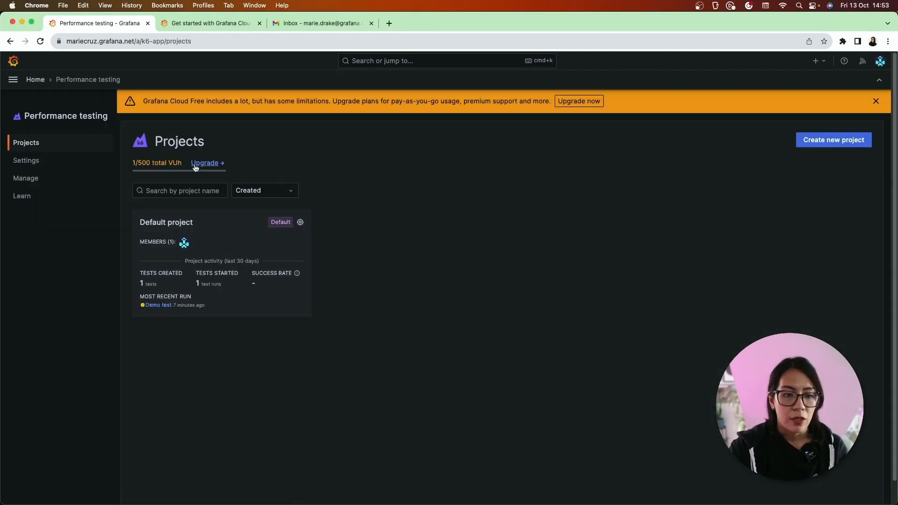
pyautogui.moveTo(559, 200)
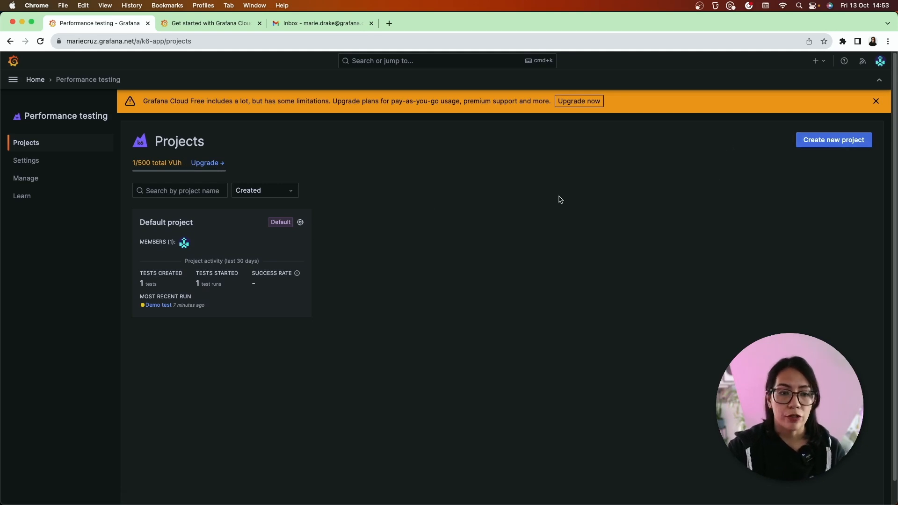
pyautogui.moveTo(166, 222)
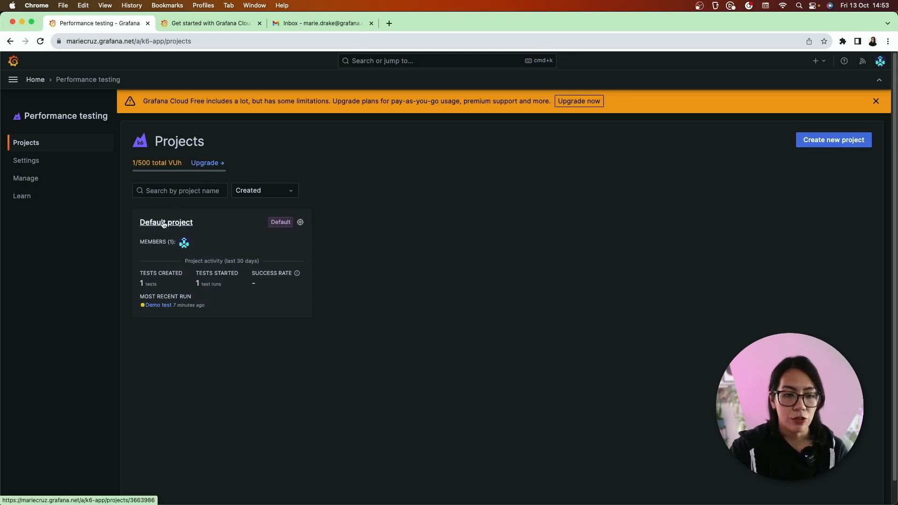
pyautogui.click(165, 222)
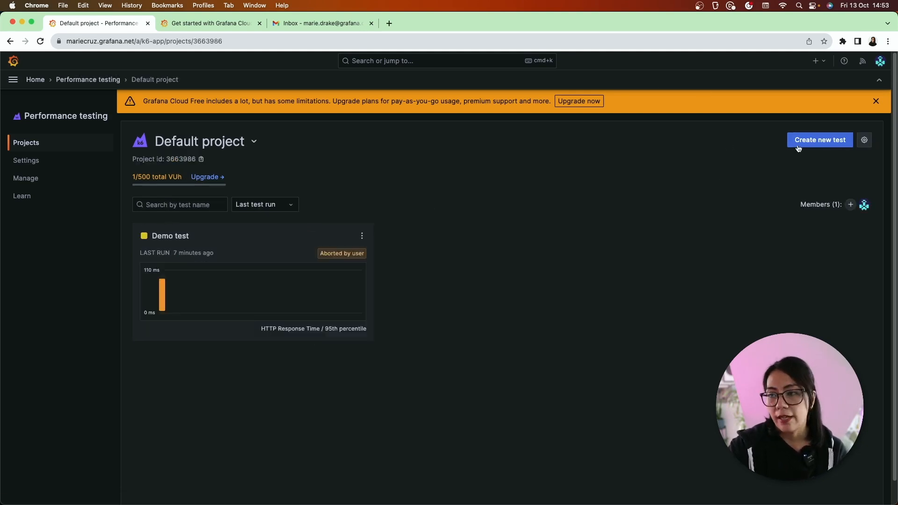
pyautogui.click(820, 140)
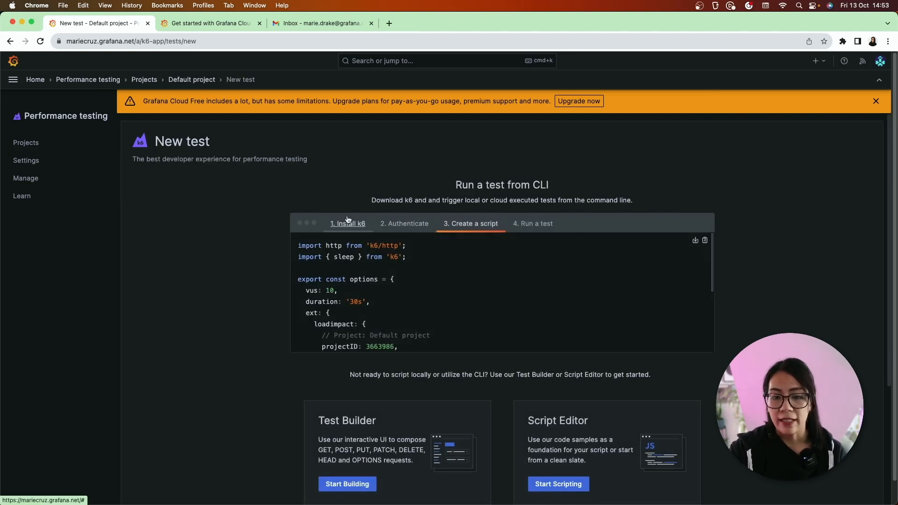
# - Switch to the Authenticate instructions and copy the k6 cloud login command
pyautogui.click(348, 224)
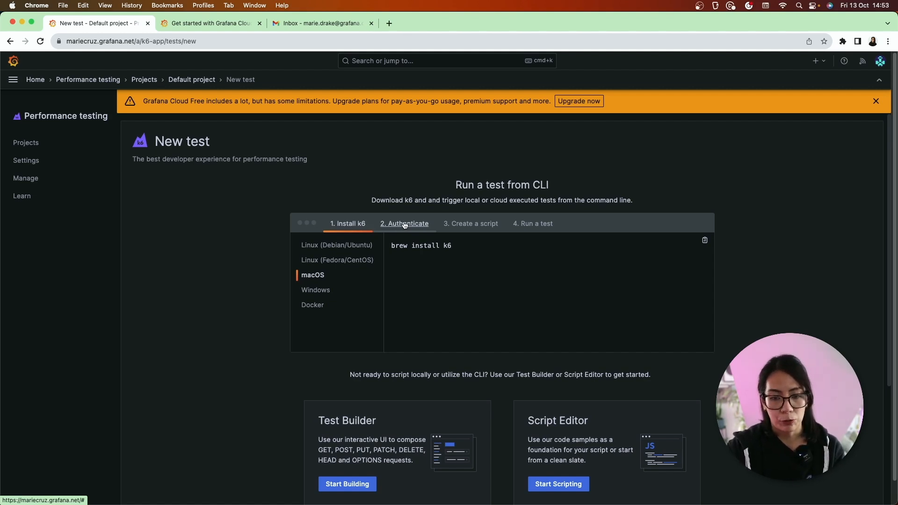
pyautogui.click(403, 223)
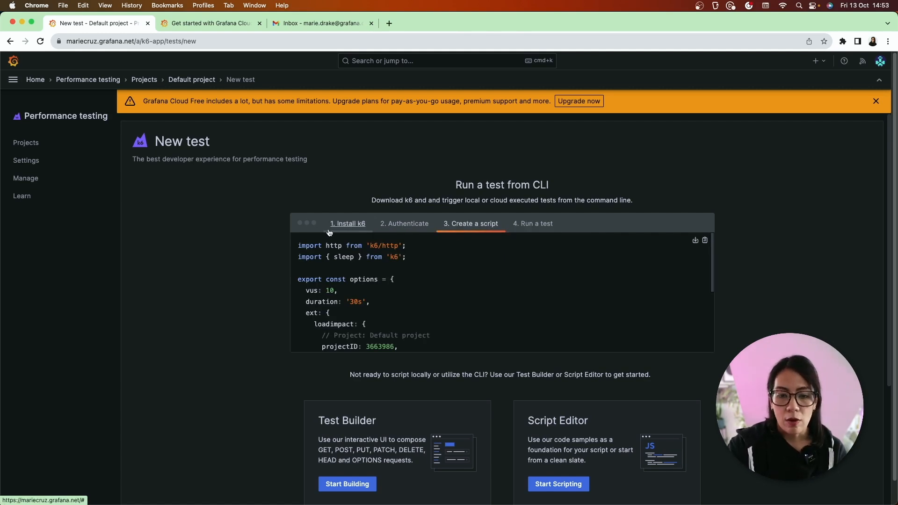
pyautogui.moveTo(360, 227)
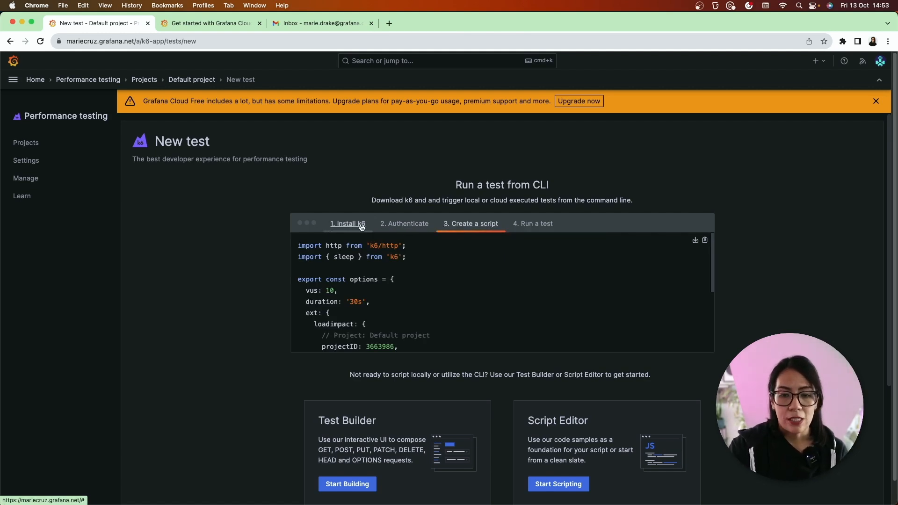
pyautogui.click(404, 224)
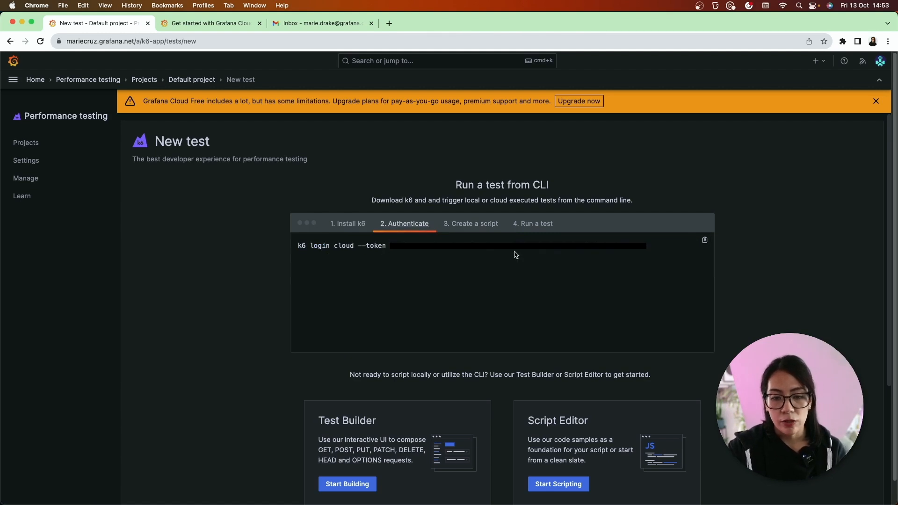
pyautogui.moveTo(705, 240)
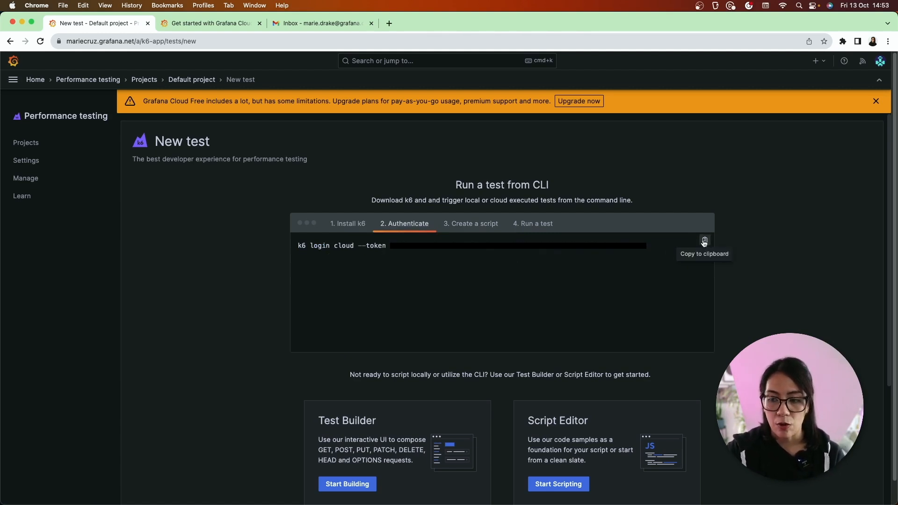
pyautogui.click(348, 223)
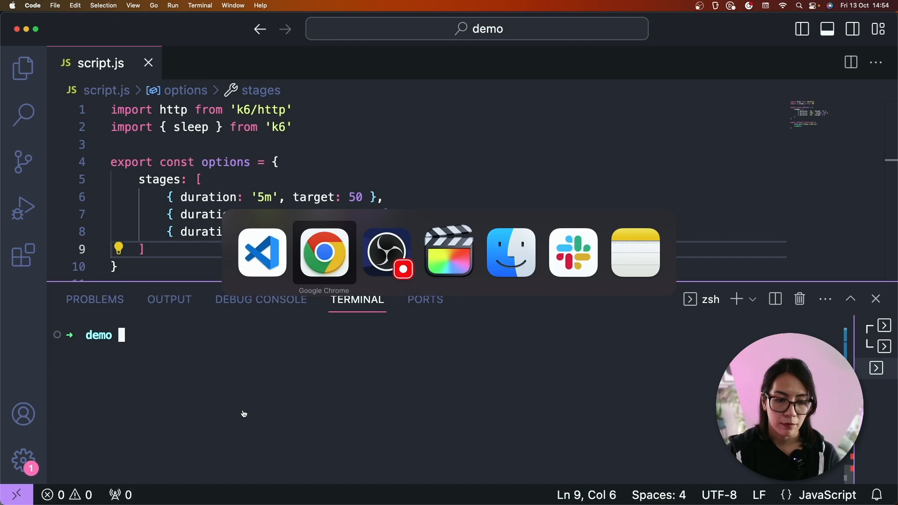
# - Show Grafana Cloud k6's sample test script and copy its ext block with project ID 3663986
pyautogui.click(324, 252)
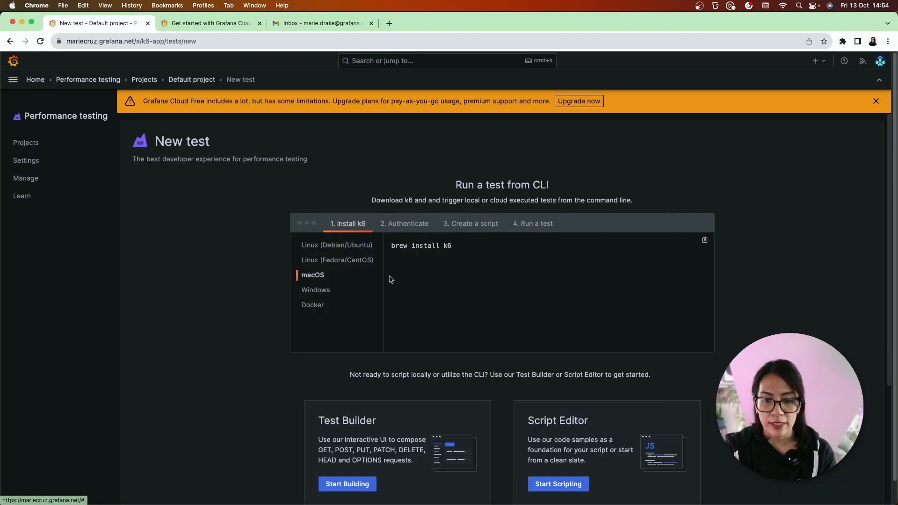
pyautogui.click(473, 224)
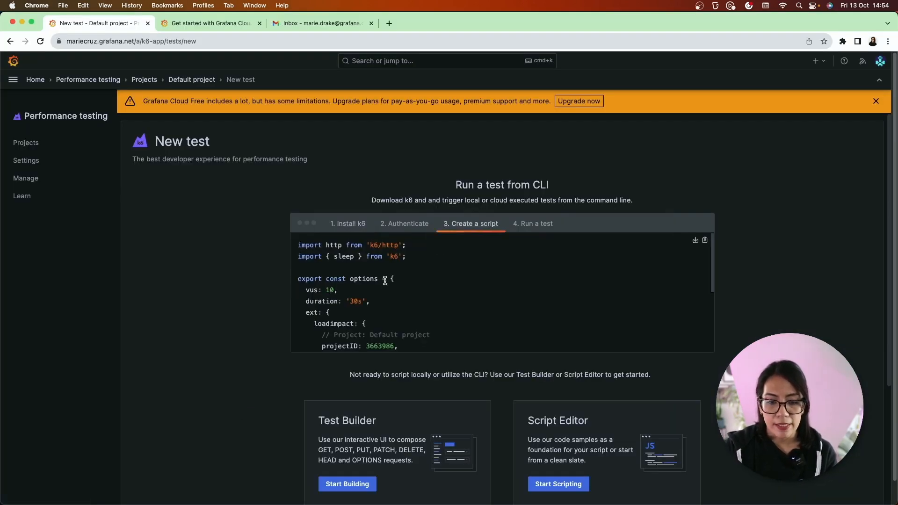
pyautogui.scroll(-3)
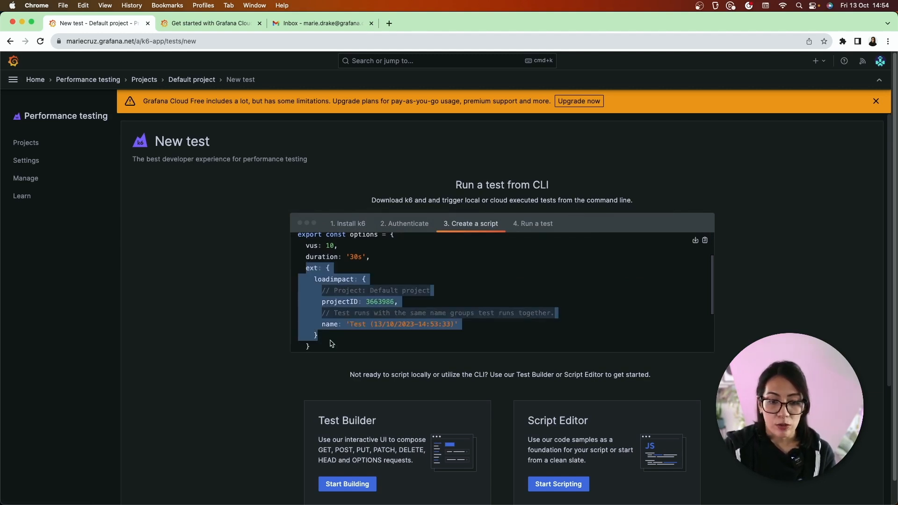
pyautogui.scroll(-3)
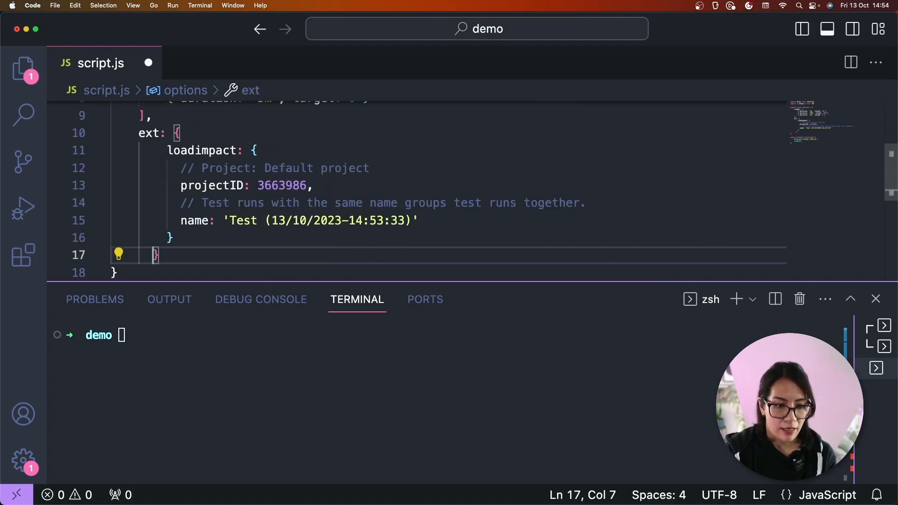
# - Rename the loadimpact test to 'Test run demo', save script.js, and begin a k6 command
pyautogui.click(245, 221)
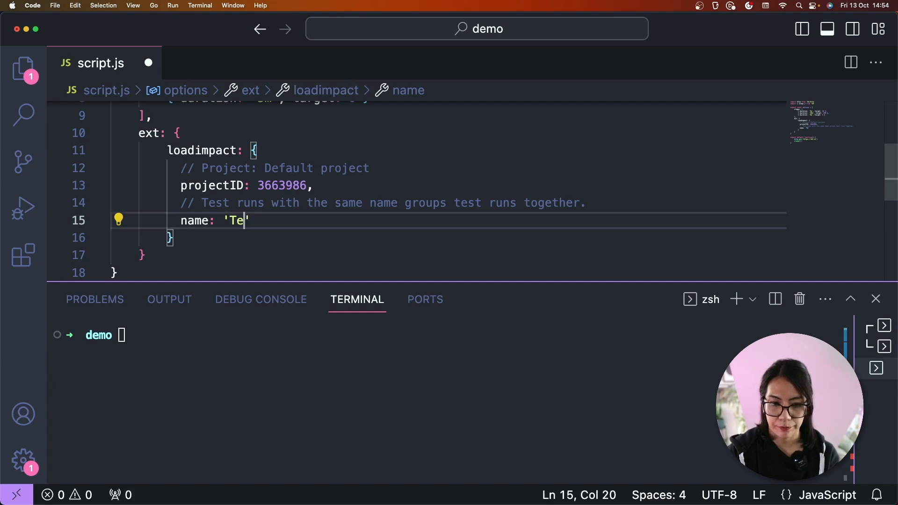
pyautogui.write('st run dem')
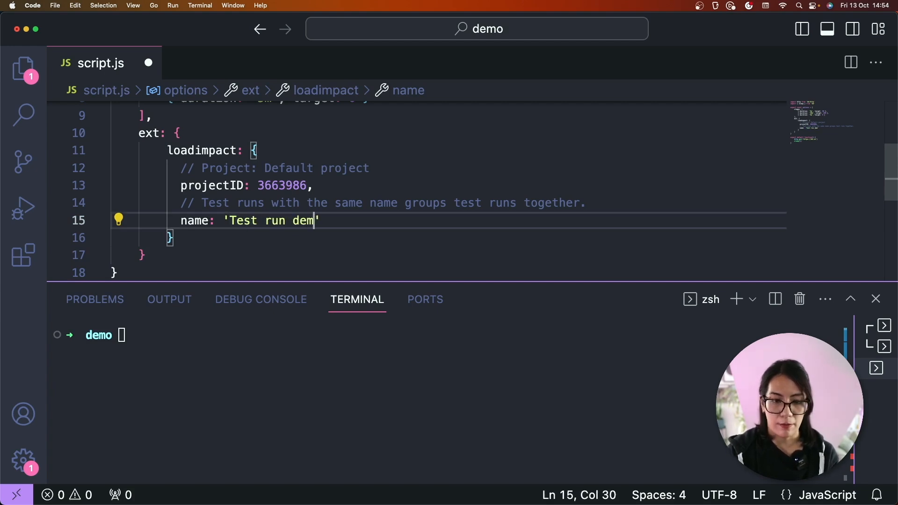
pyautogui.write('k6')
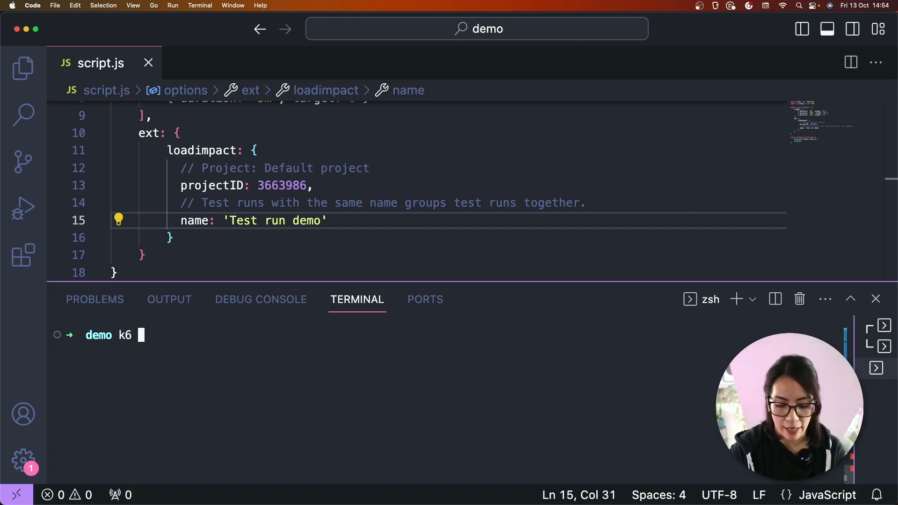
# - Type a 'k6 cloud script.js' command in the terminal, then clear it
pyautogui.write('clou')
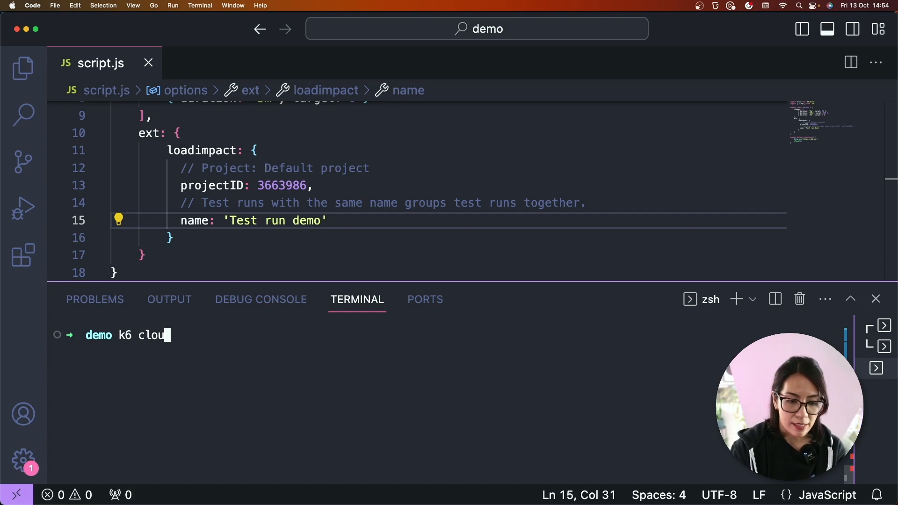
pyautogui.write('d')
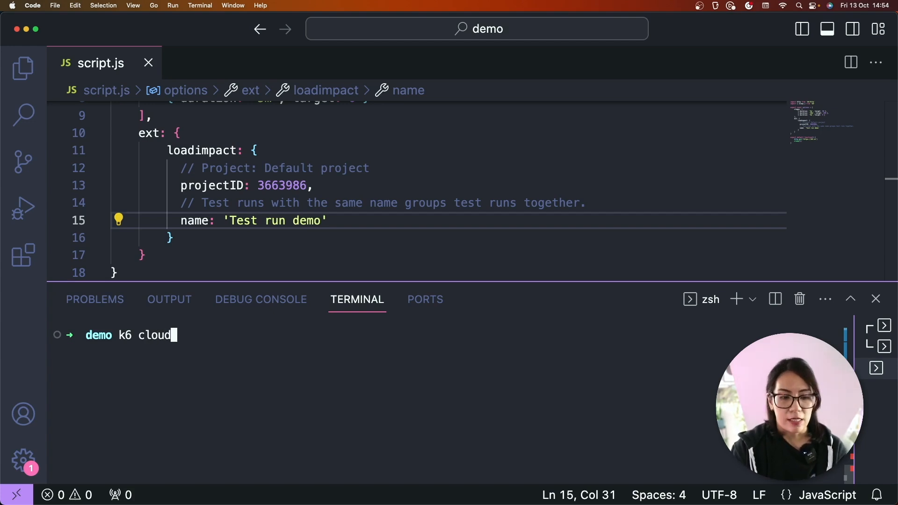
pyautogui.write('script.')
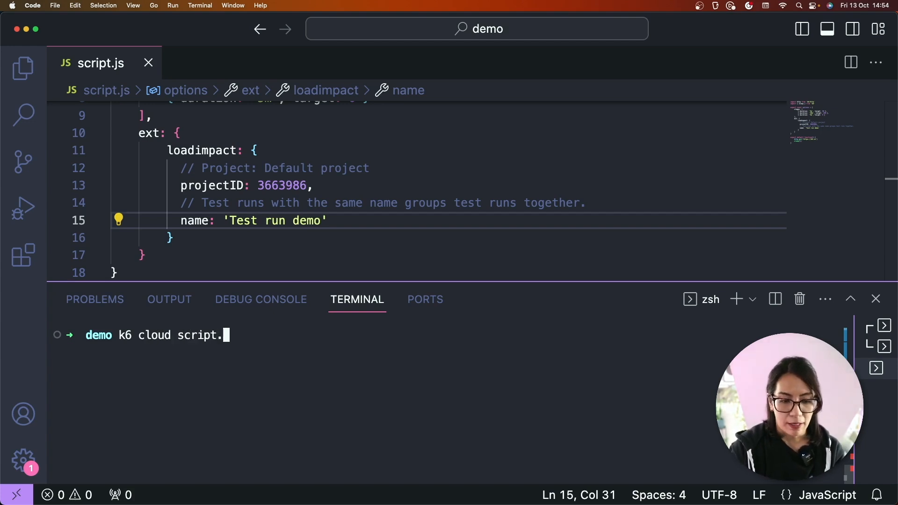
pyautogui.write('js')
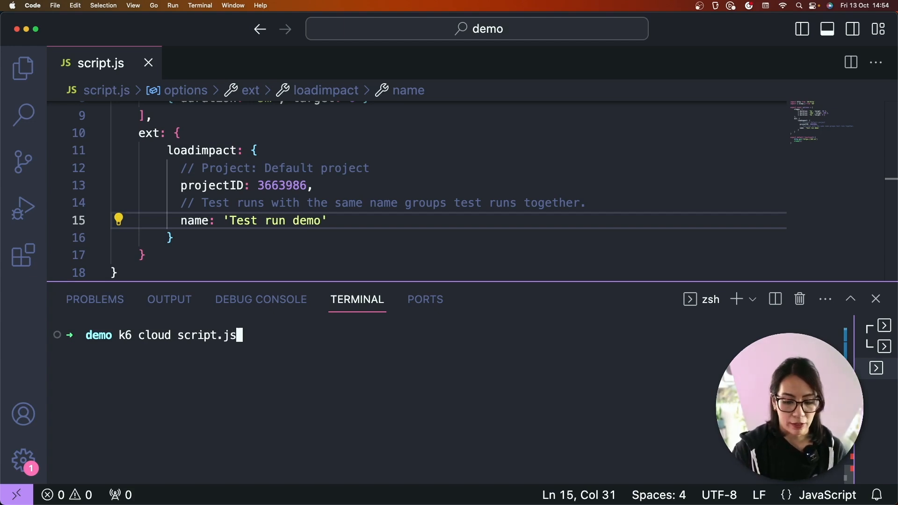
pyautogui.press('Backspace')
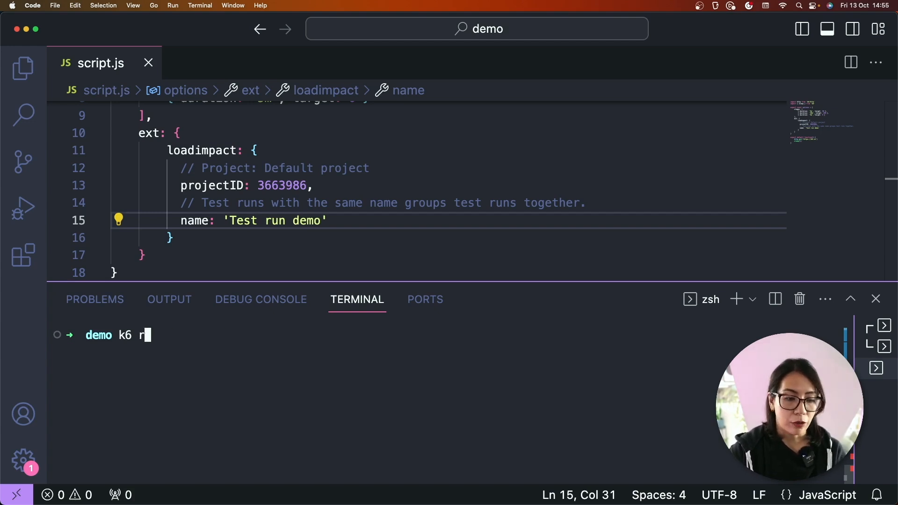
# - Run 'k6 run --out cloud script.js' to stream local results to Grafana Cloud
pyautogui.write('un --')
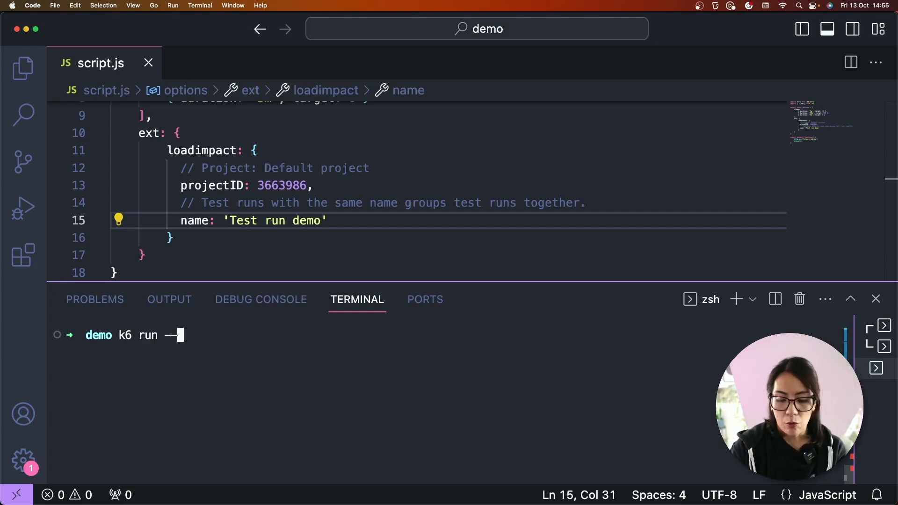
pyautogui.write('out')
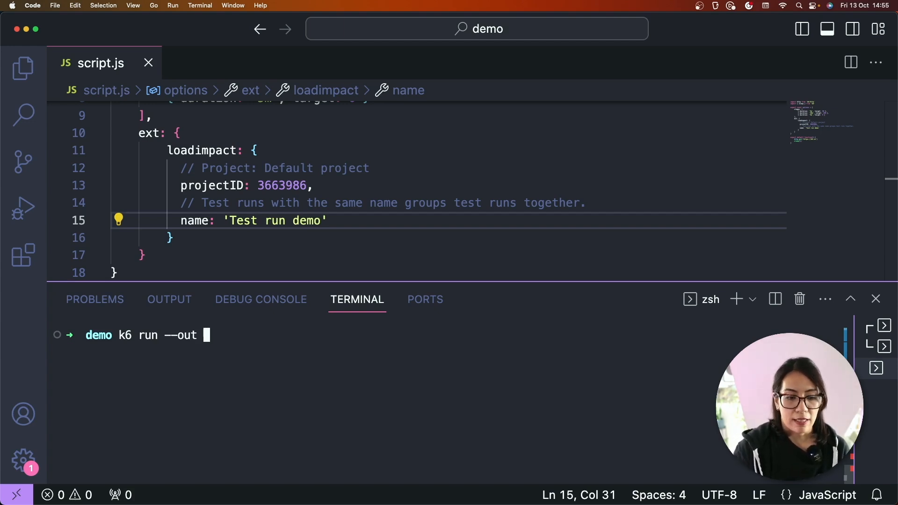
pyautogui.write('cl')
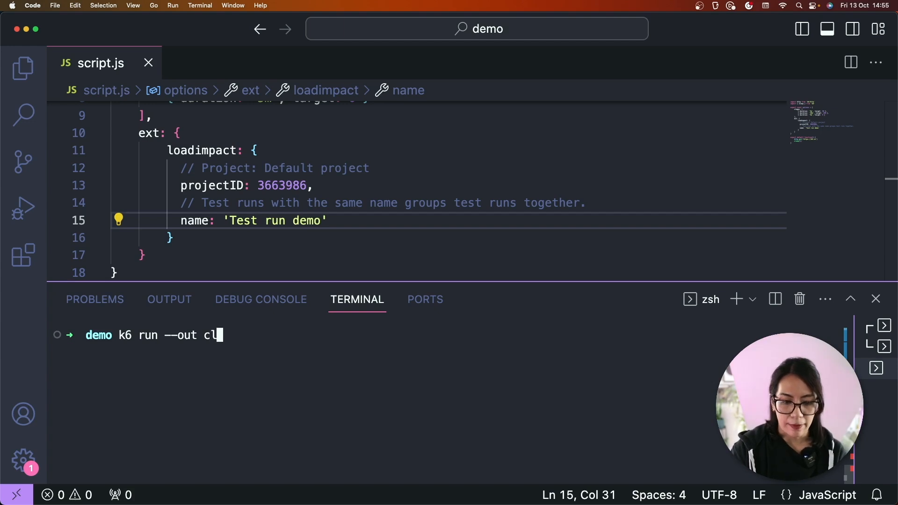
pyautogui.write('oud s')
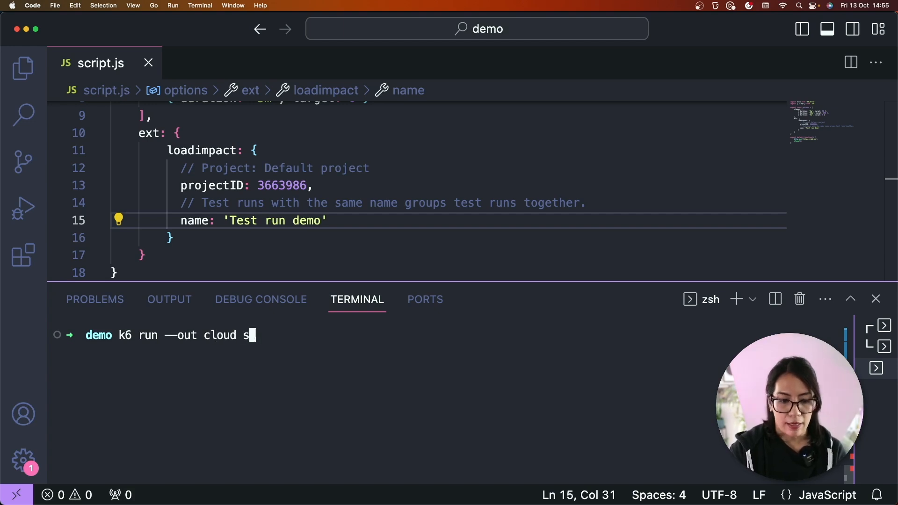
pyautogui.press('Return')
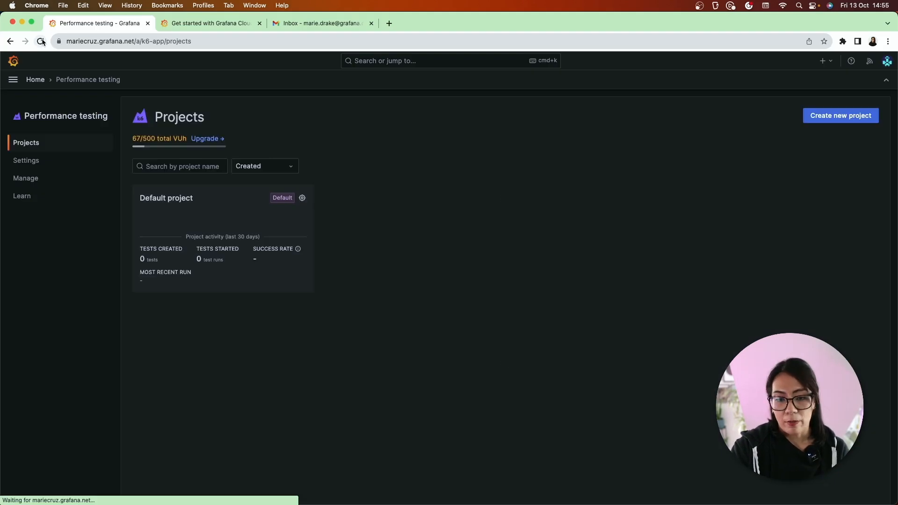
# - Refresh Projects and open the 'Test run demo' run in the Default project
pyautogui.click(41, 40)
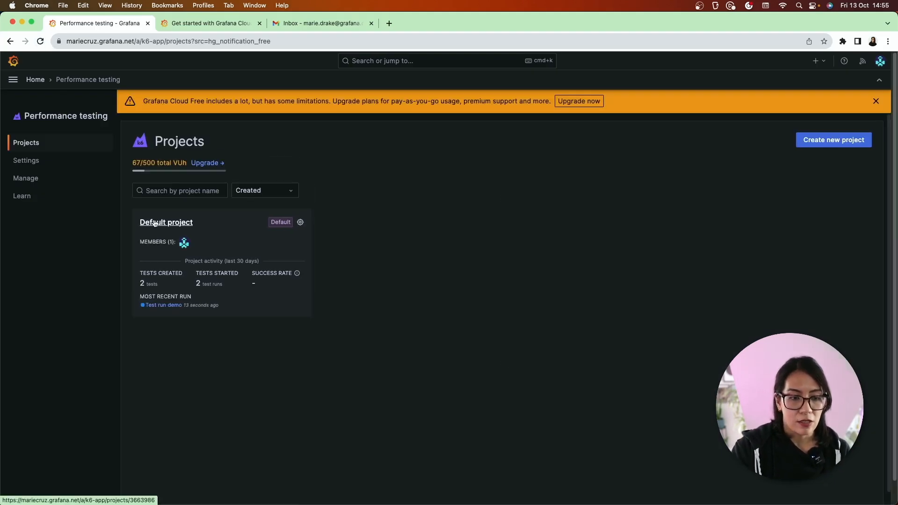
pyautogui.click(166, 222)
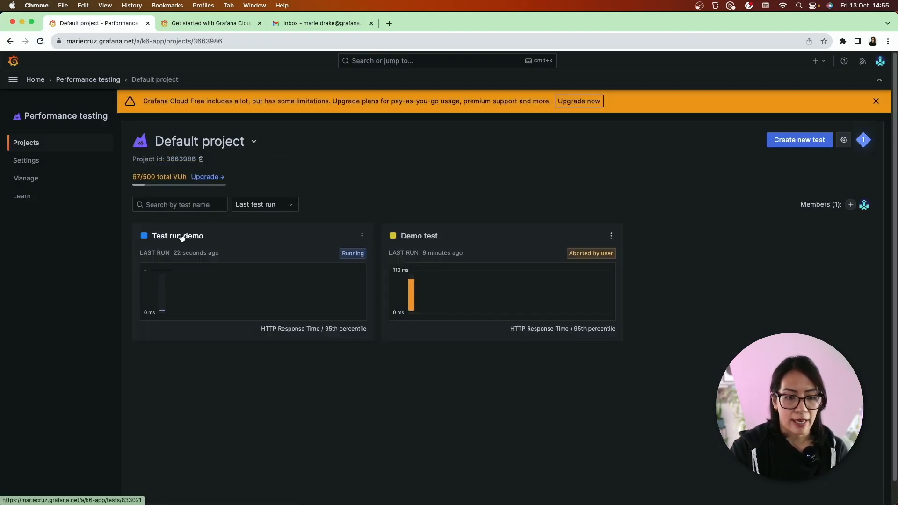
pyautogui.click(178, 235)
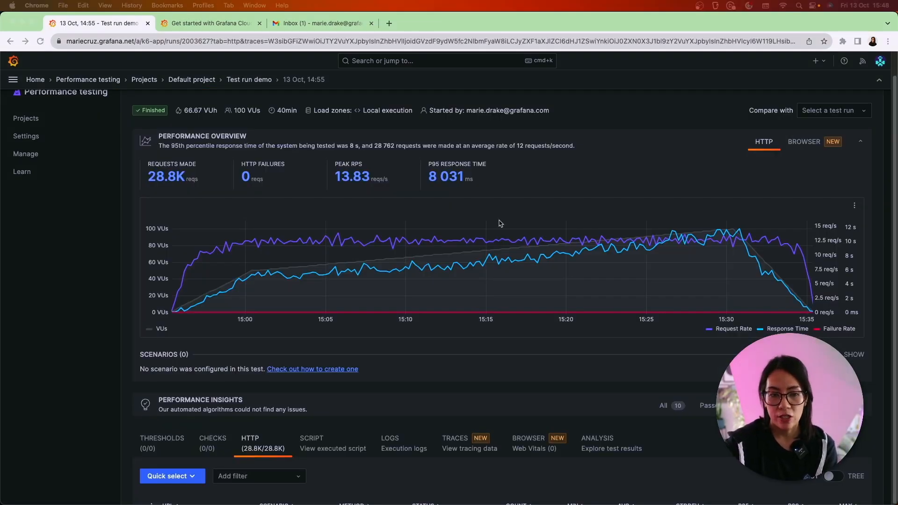
pyautogui.moveTo(558, 239)
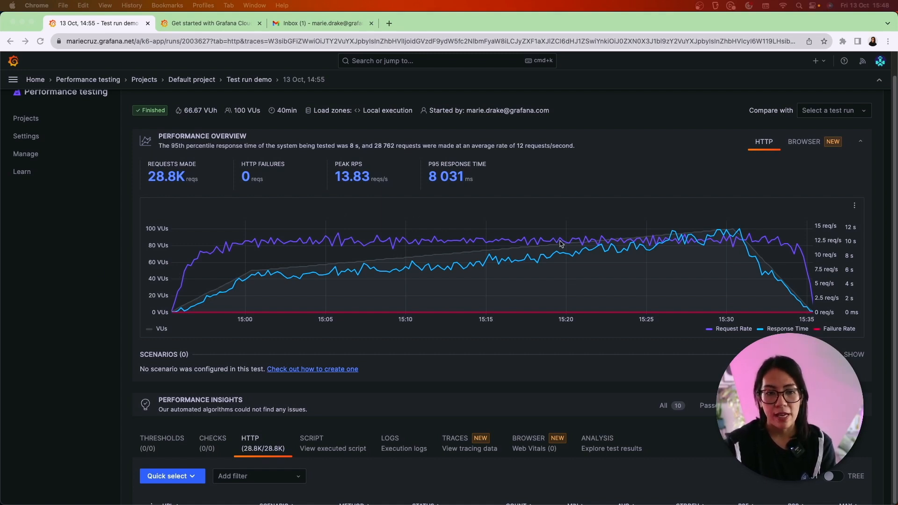
pyautogui.moveTo(171, 127)
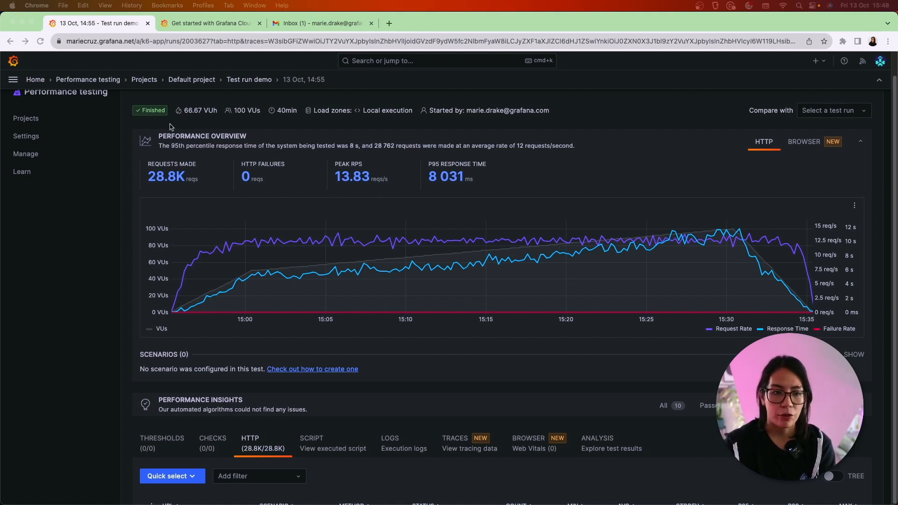
pyautogui.moveTo(657, 293)
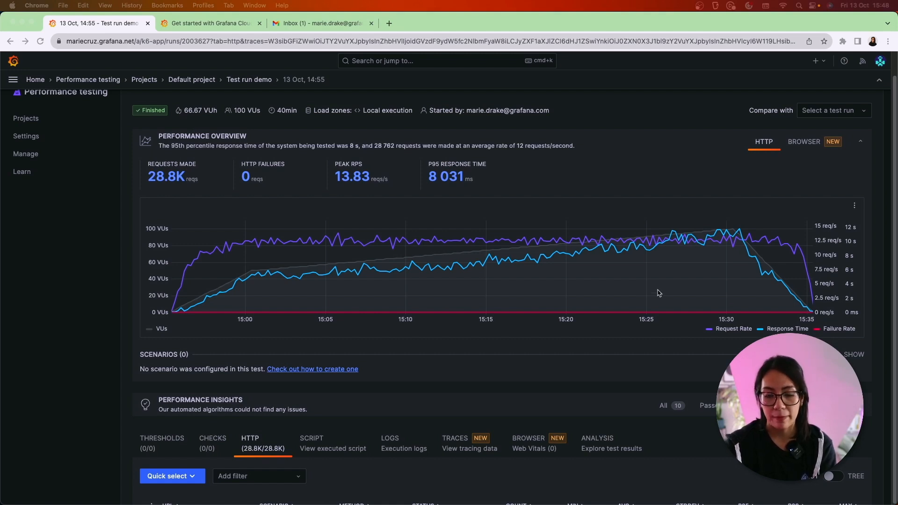